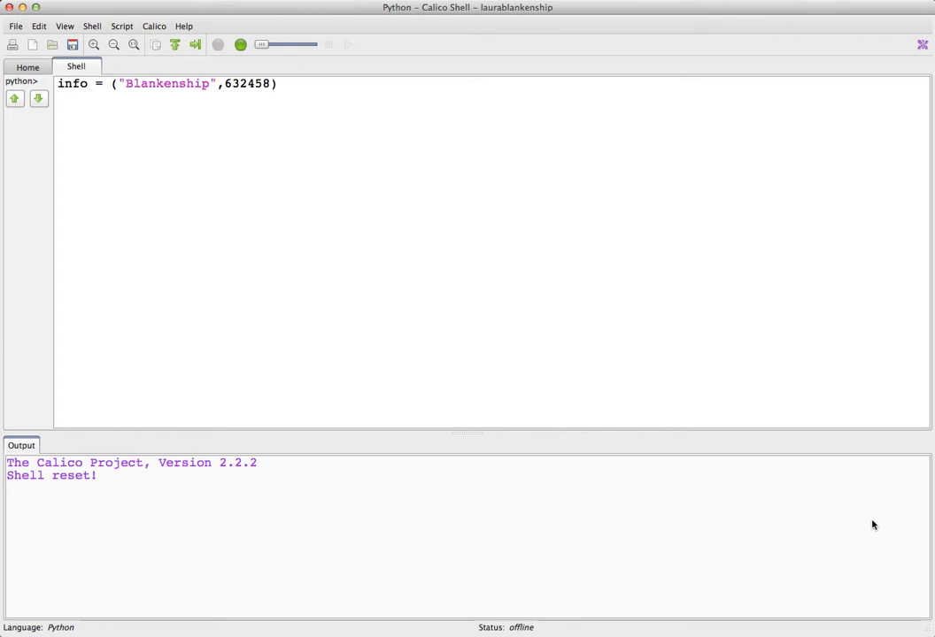
Display the tuple info ('Blankenship', 632458) and try info.append("hello"), which raises an error
click(59, 83)
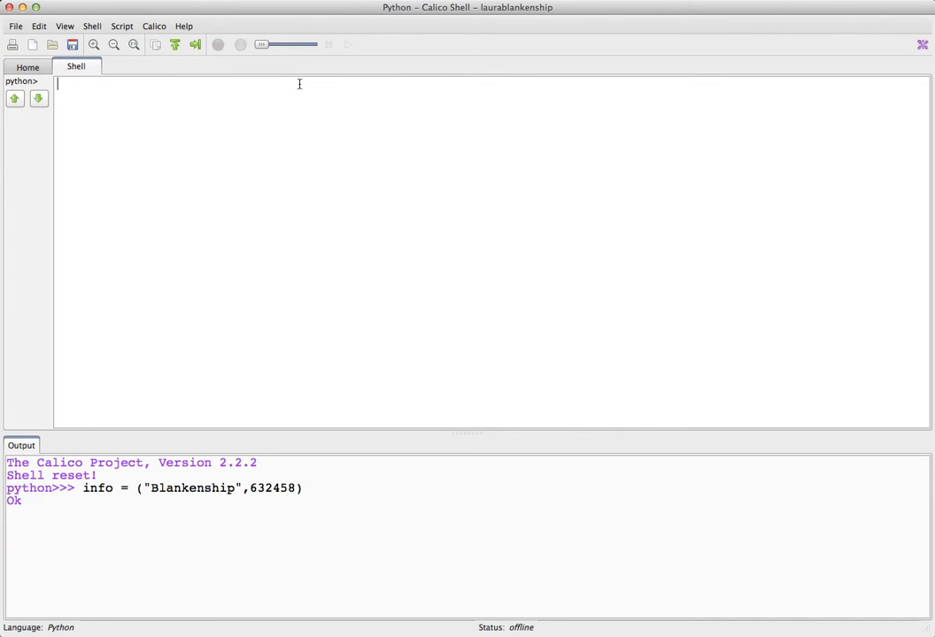
text(info)
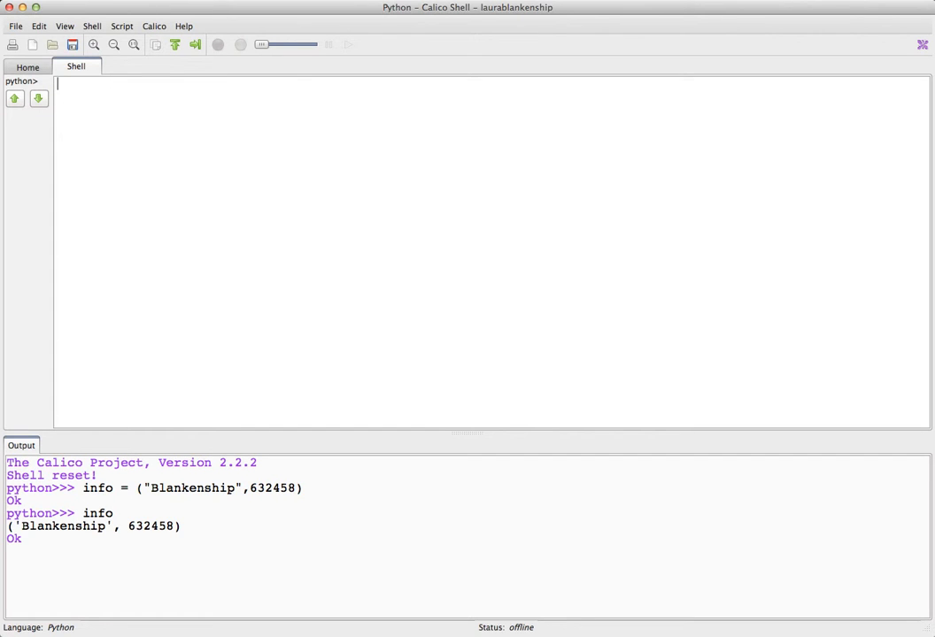
text(info.a)
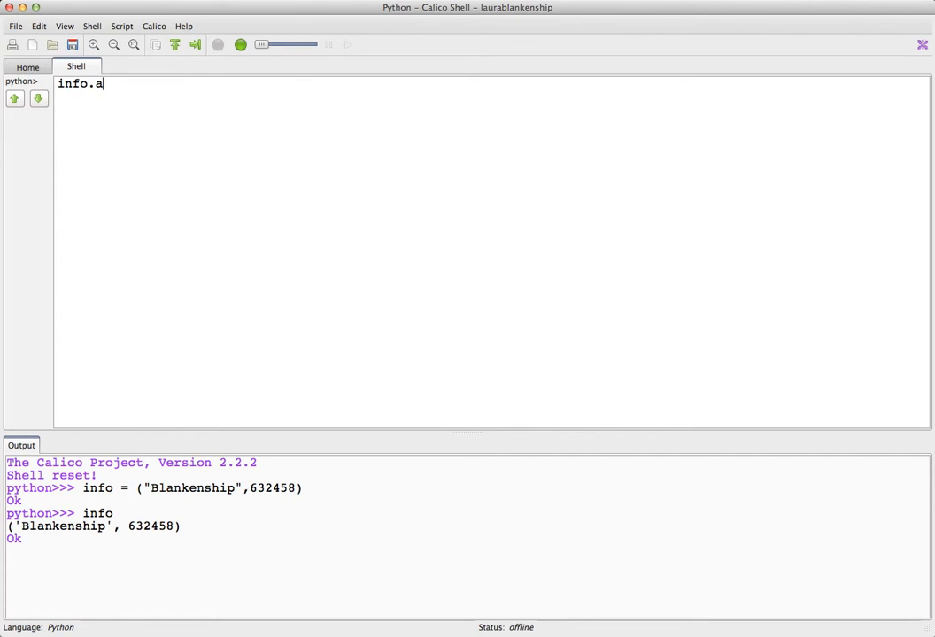
text(ppen)
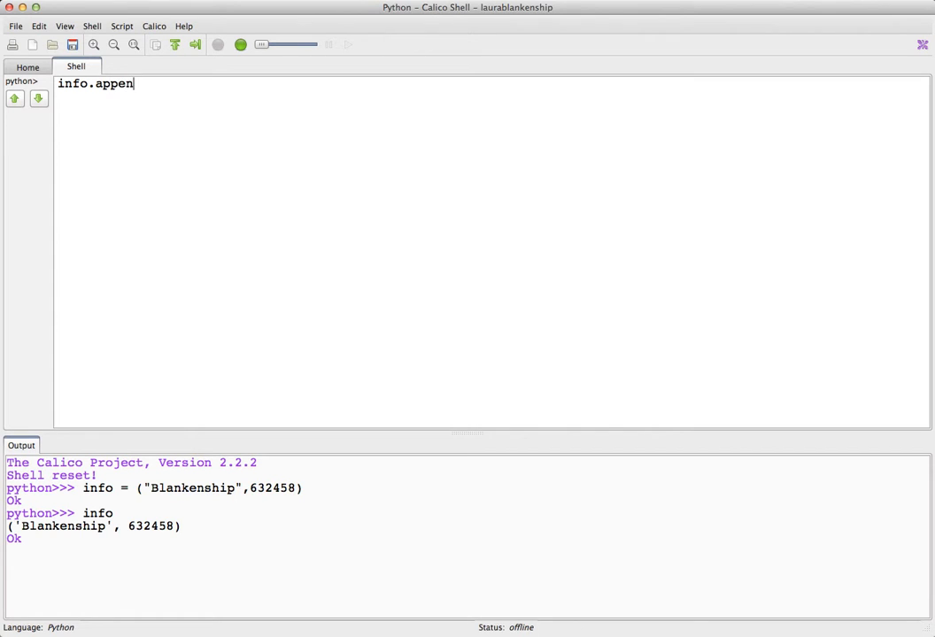
text(d(")
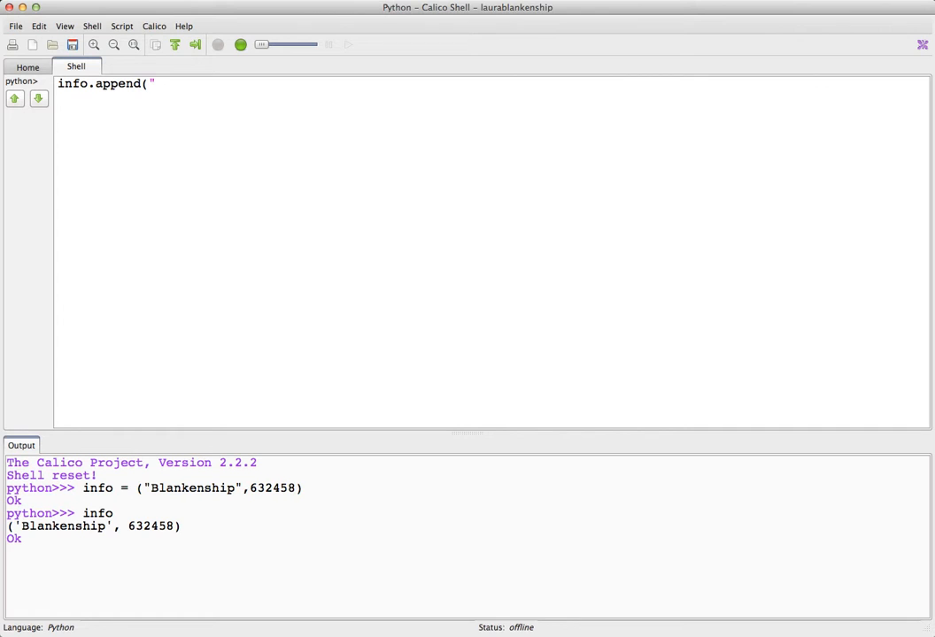
text(he)
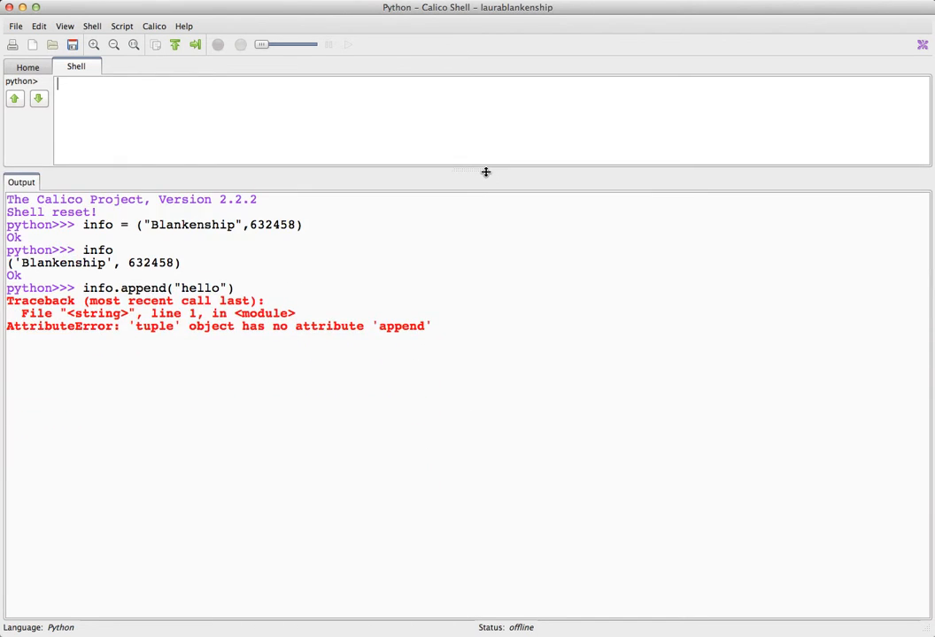
Remove the append call so only info remains on the command line
drag(485, 173, 485, 393)
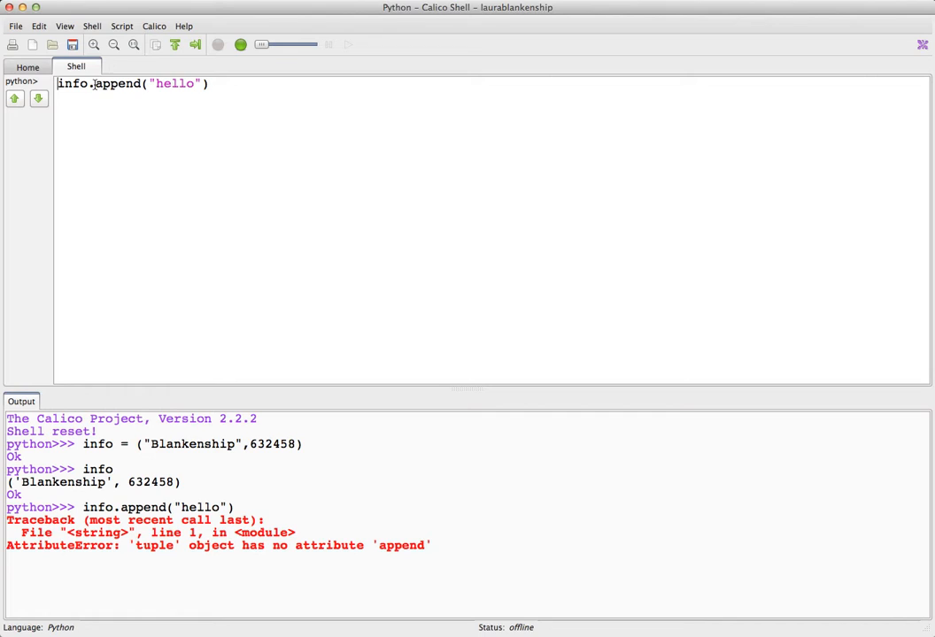
drag(95, 83, 209, 84)
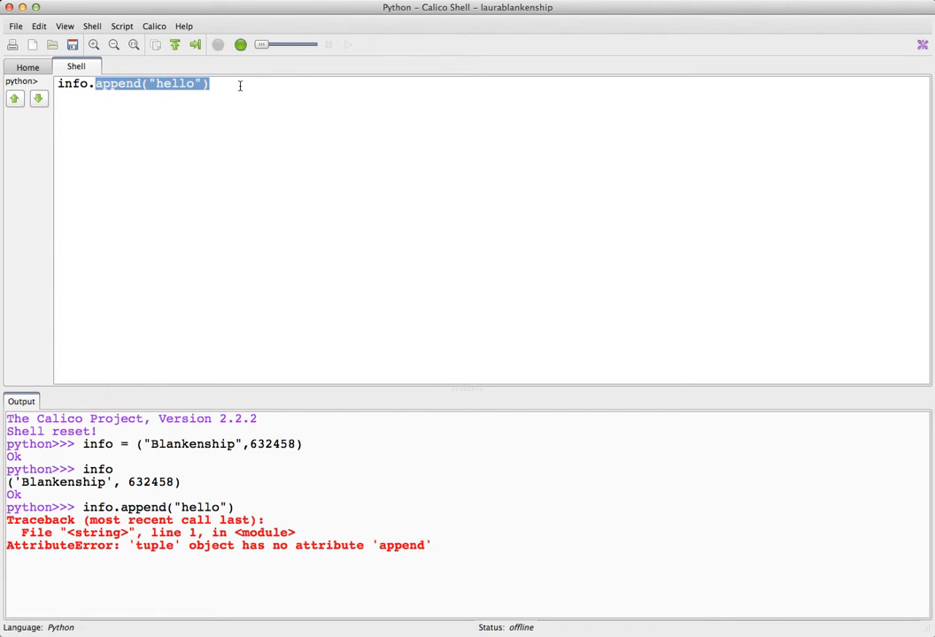
key(Delete)
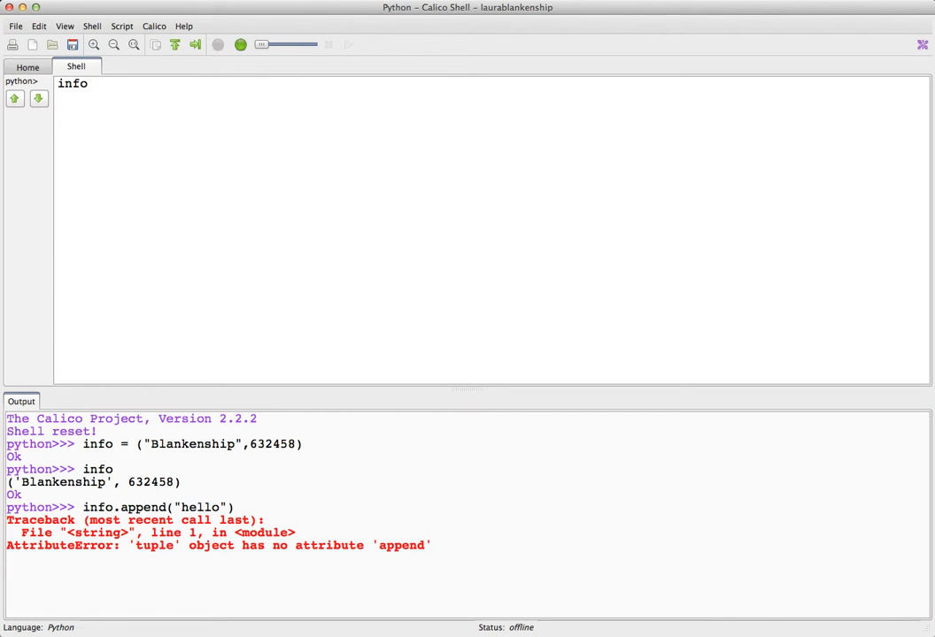
Run info["Blankenship"] = "Smith", which fails with a tuple item-assignment TypeError
text(["Bla)
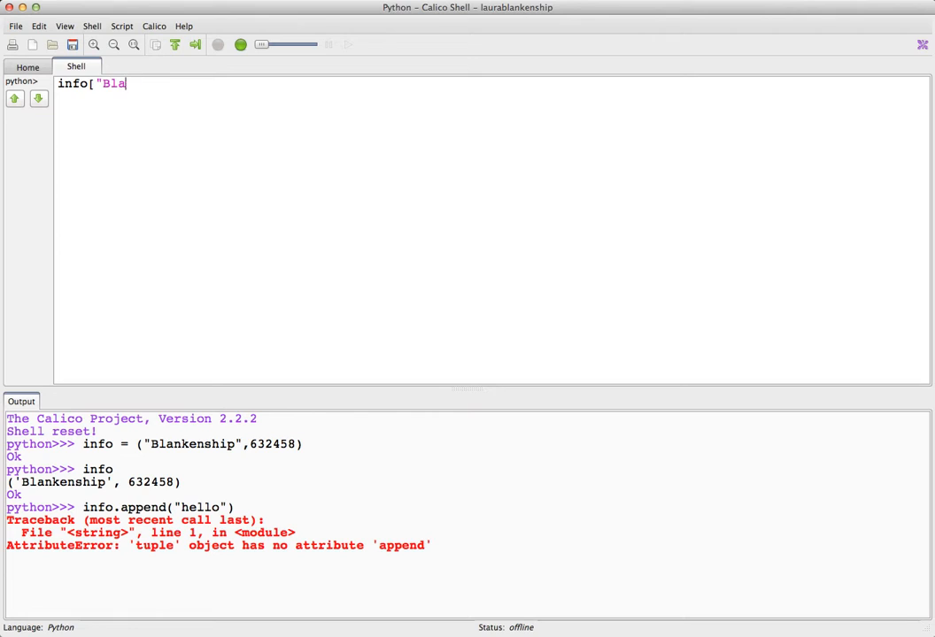
text(nkenship)
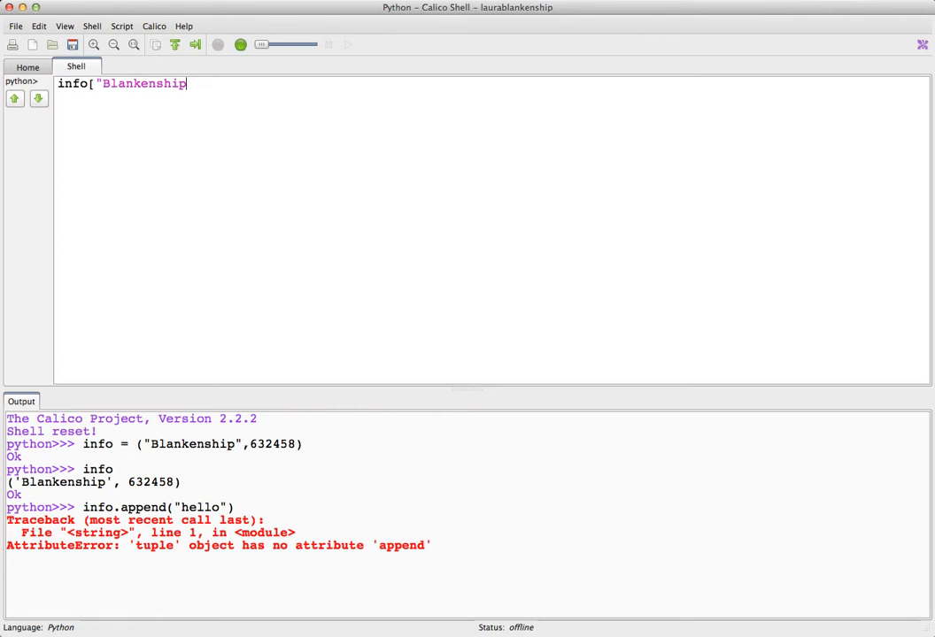
text("] =)
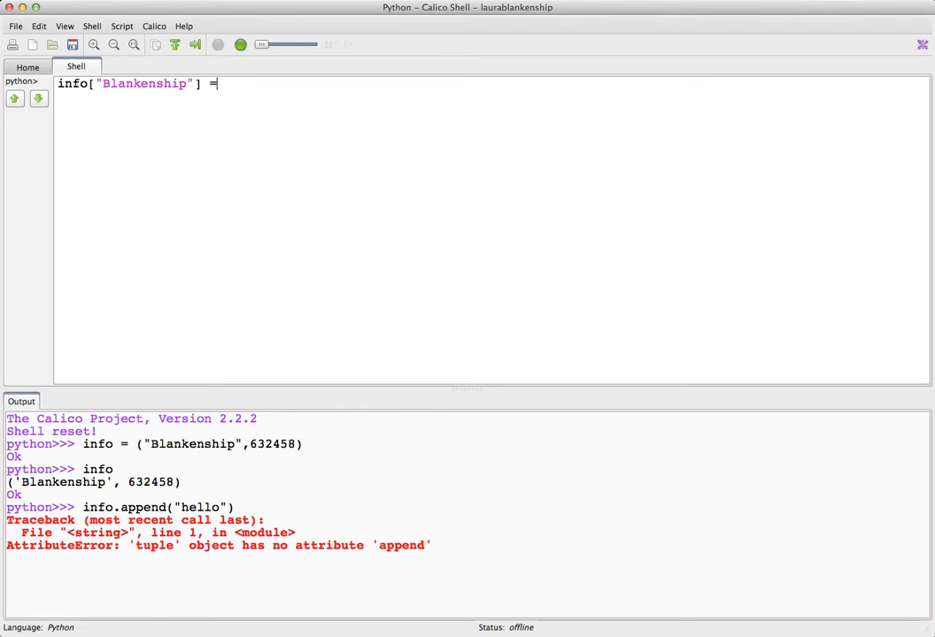
text(")
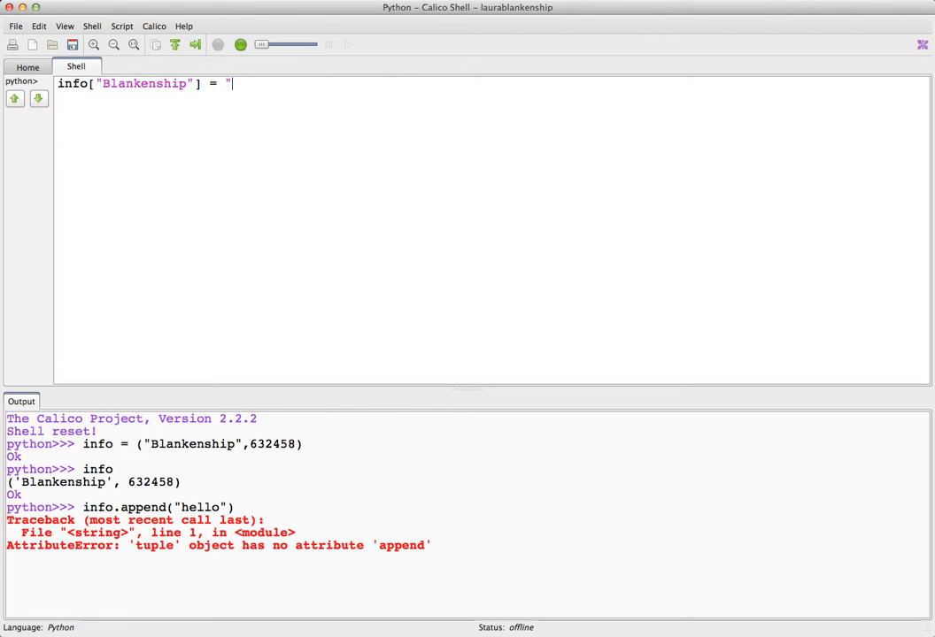
text(Smith")
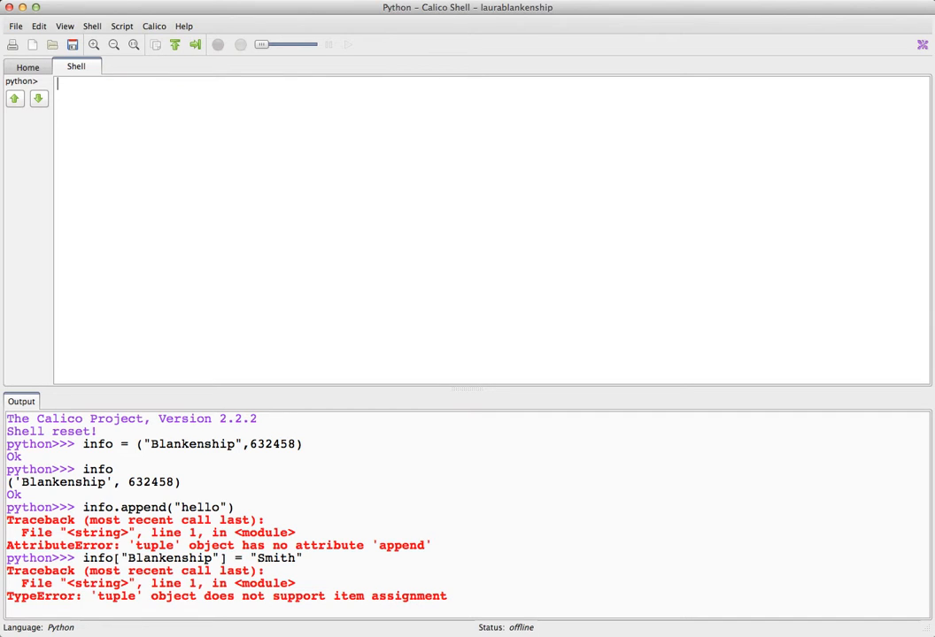
drag(464, 388, 464, 384)
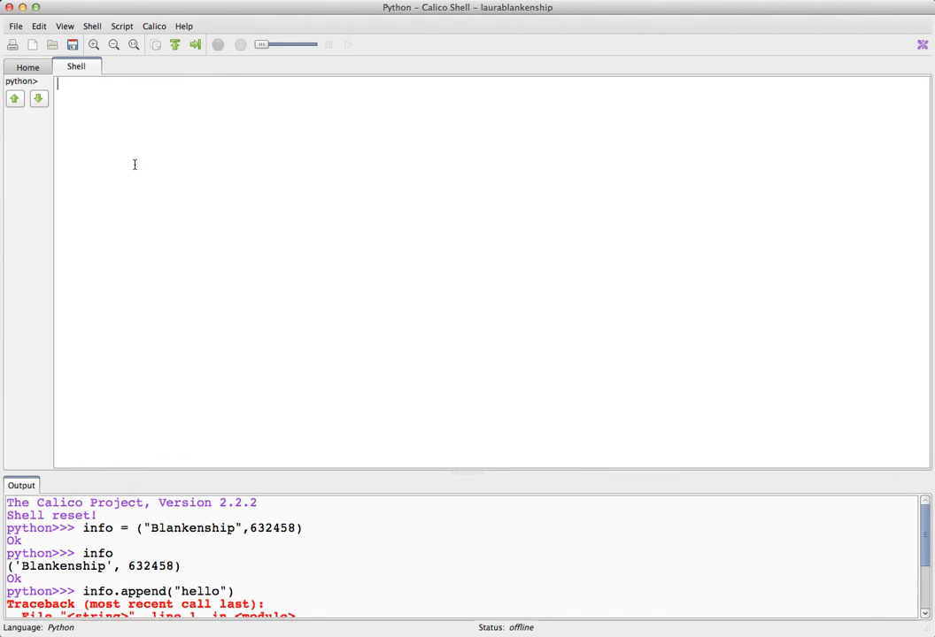
Run len(info) giving 2 and max(info) giving 'Blankenship'
text(len)
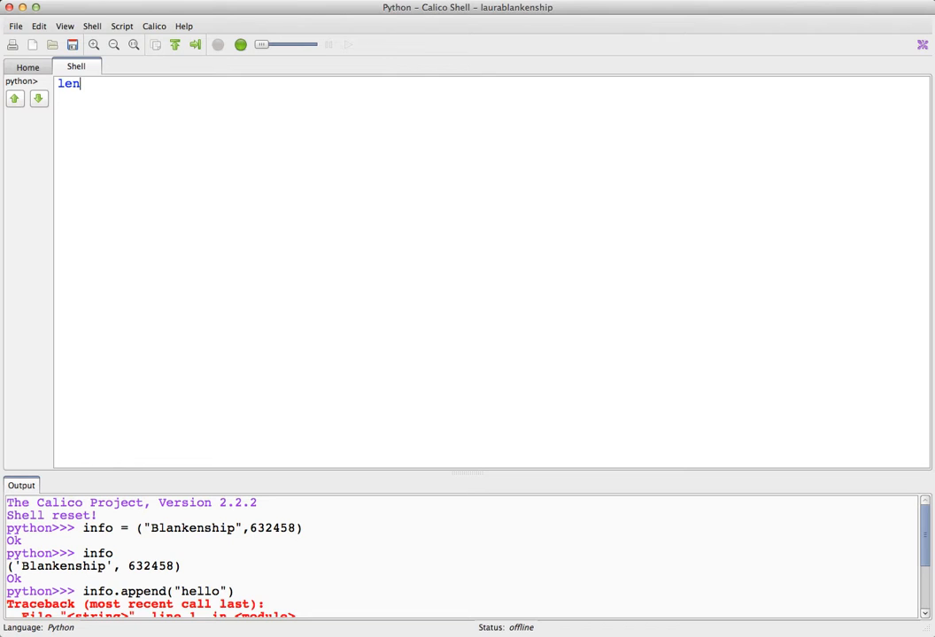
text((ino)
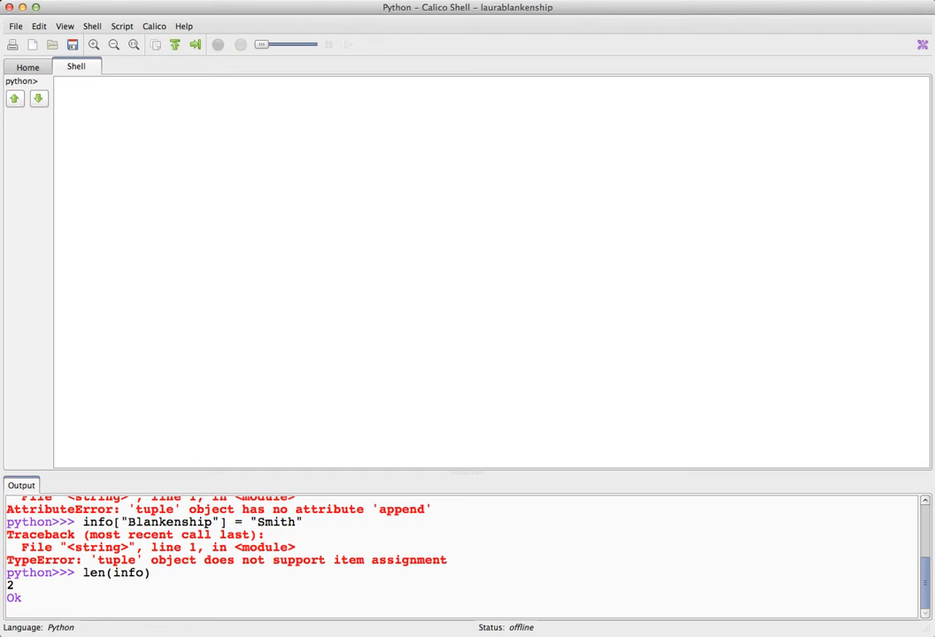
text(max)
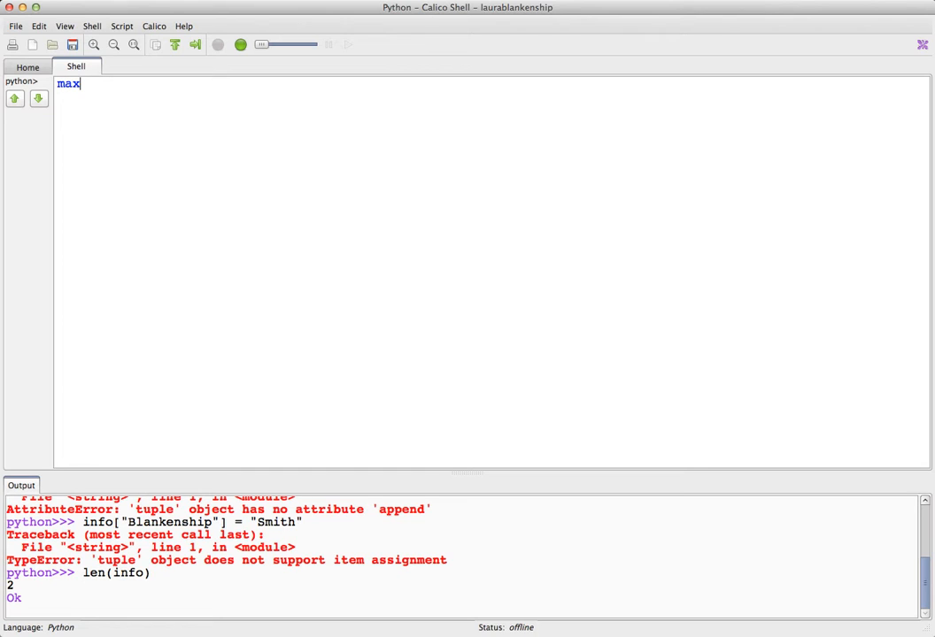
text((info)
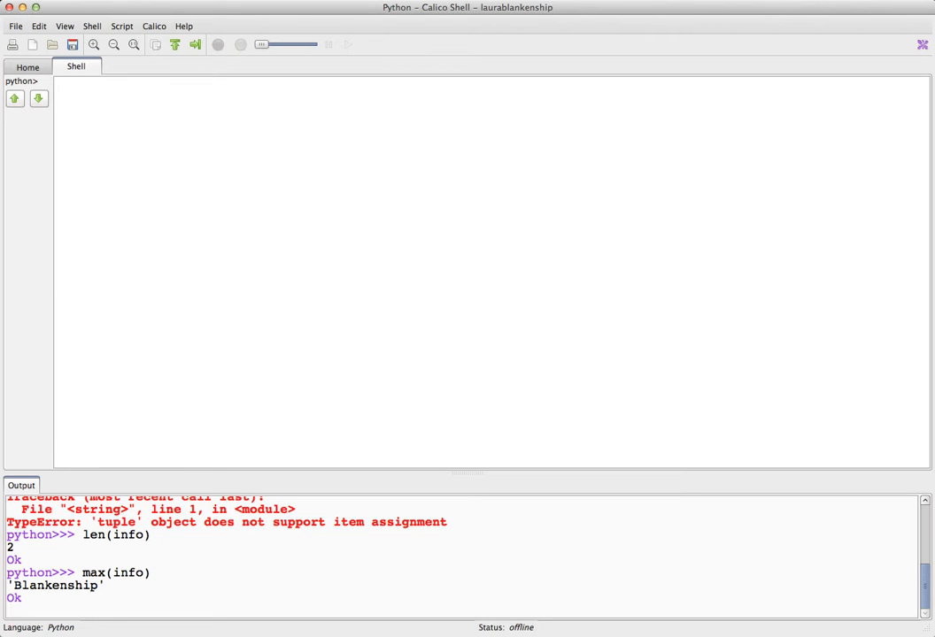
text(info)
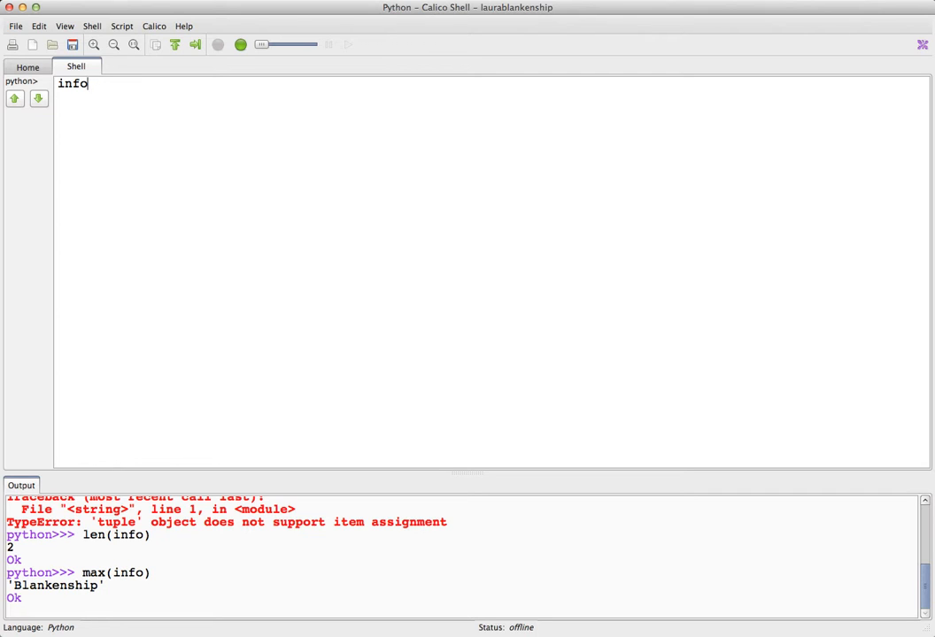
Create mytuple = (1,2,3) and concatenate info + mytuple into one tuple
text(mytup)
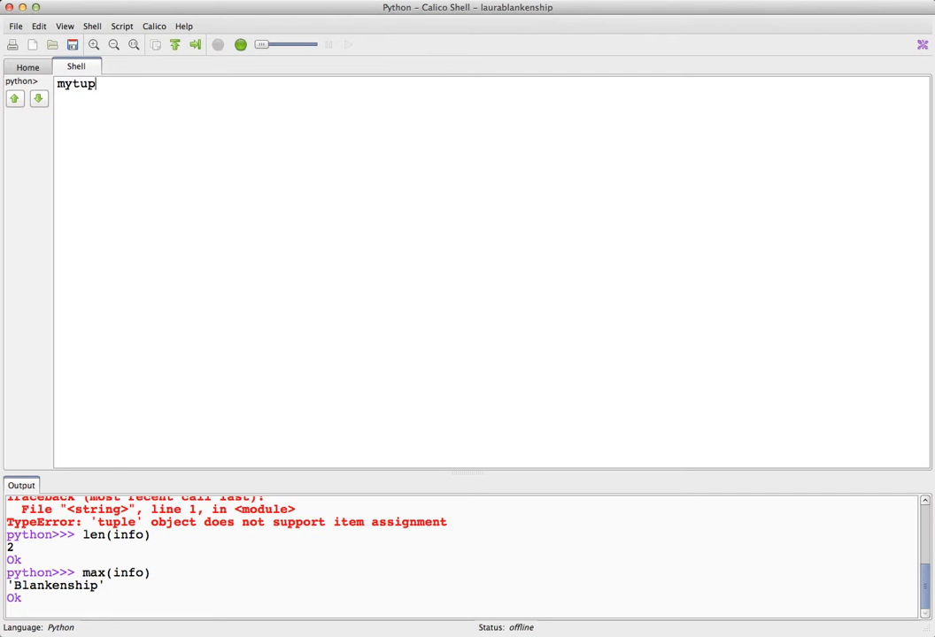
text(le =)
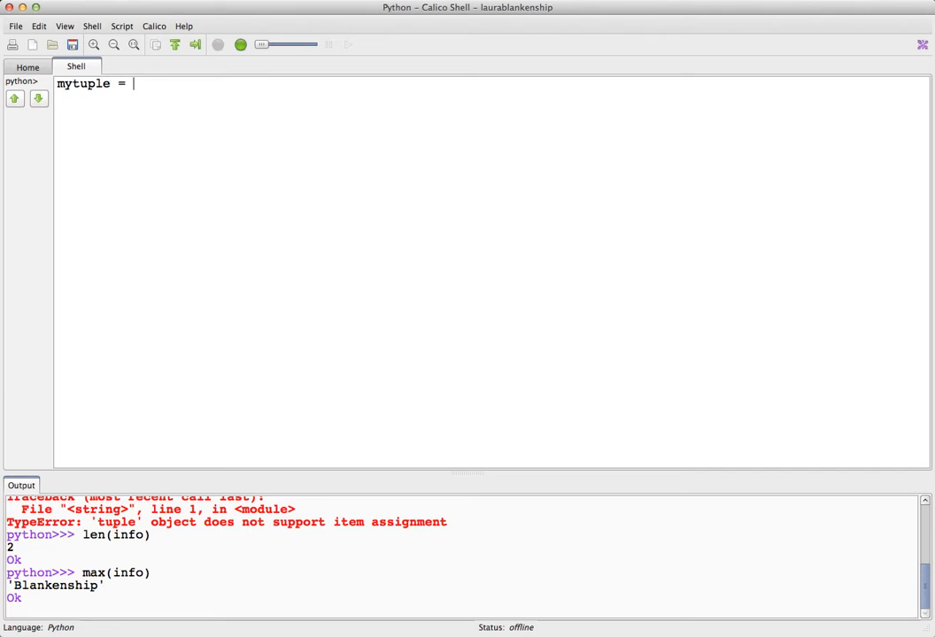
text((1,2,3)
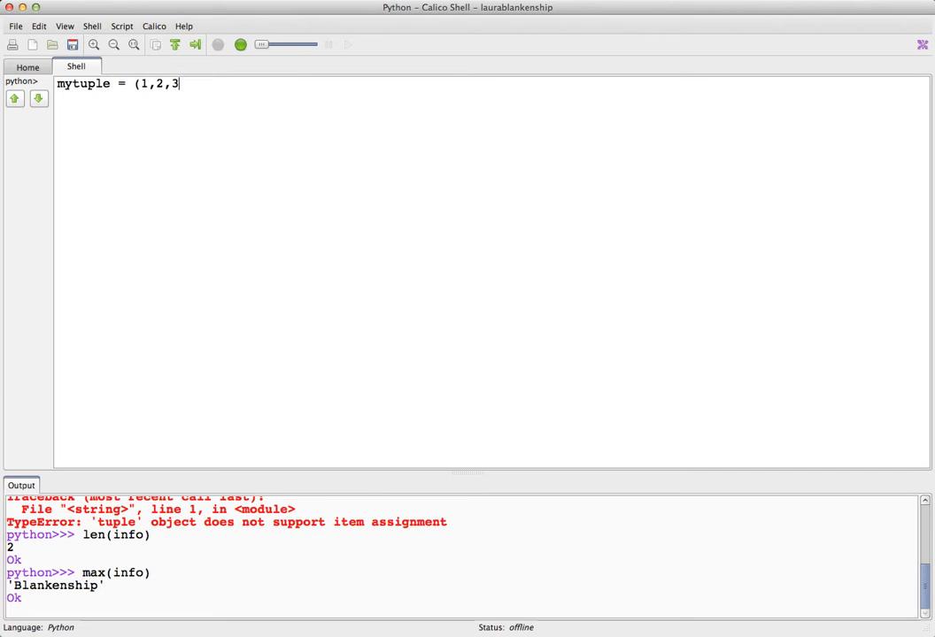
key(Return)
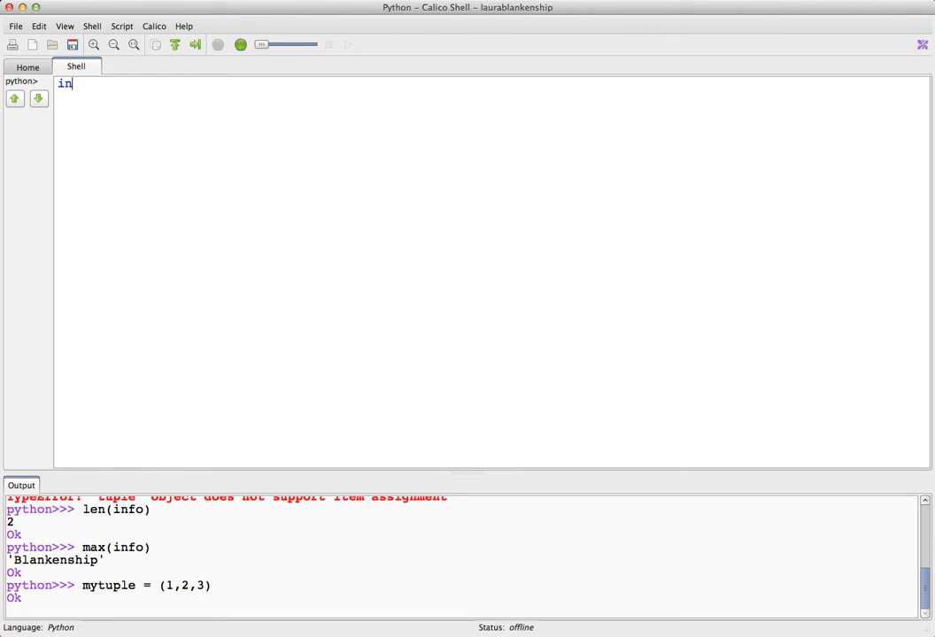
text(fo +)
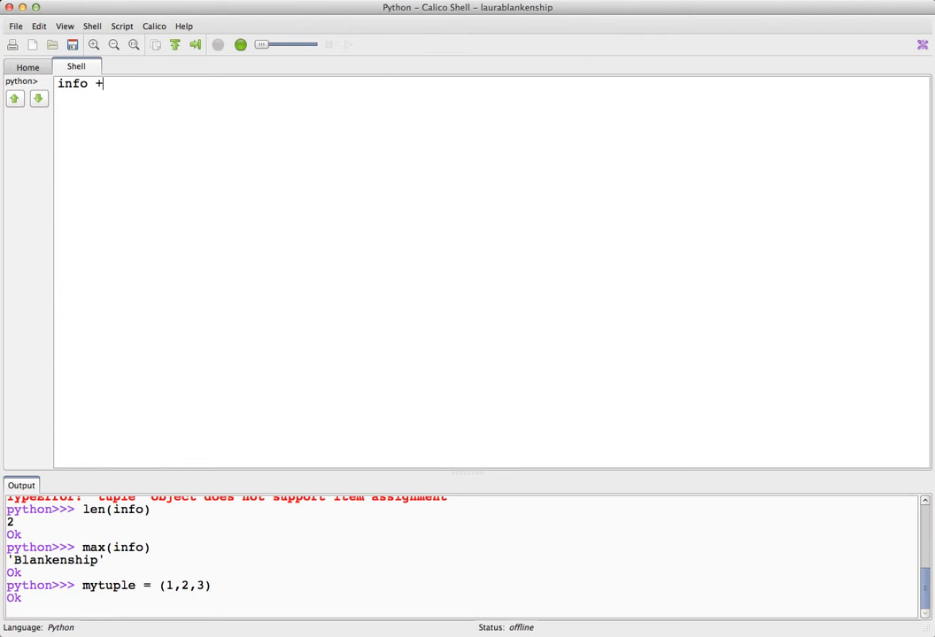
text(mytuple)
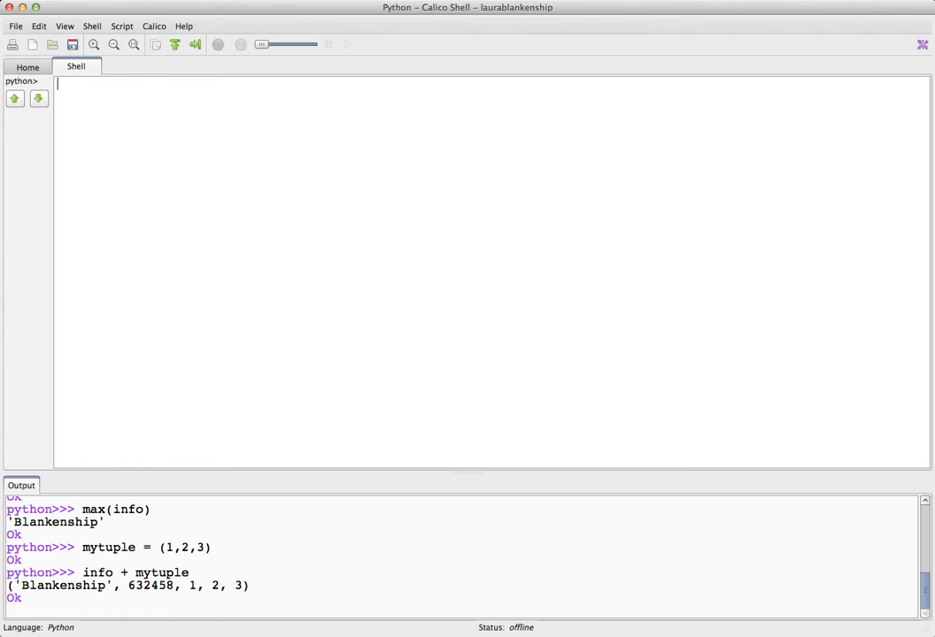
mouse_move(379, 425)
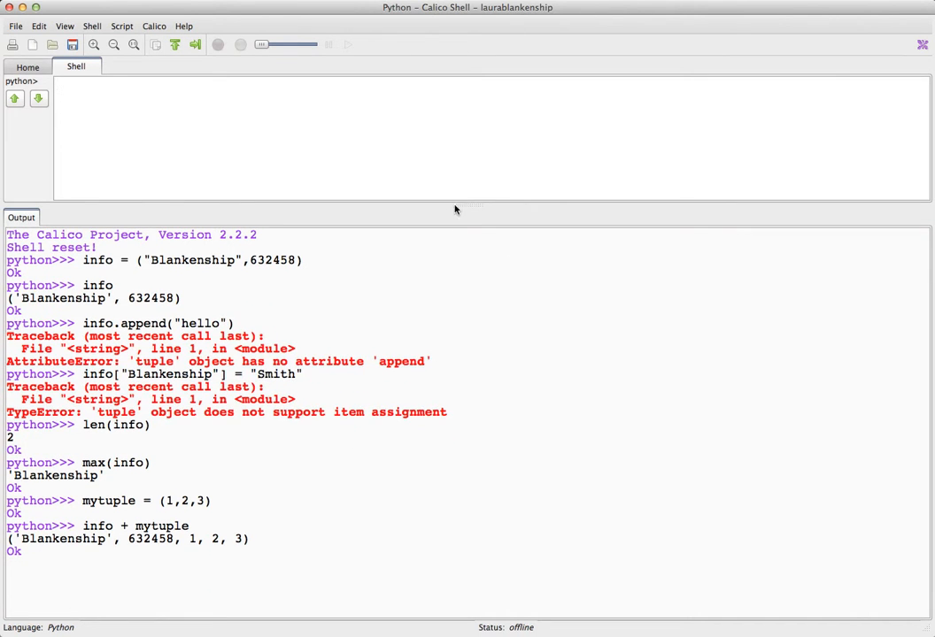
drag(7, 539, 251, 538)
text(for i i)
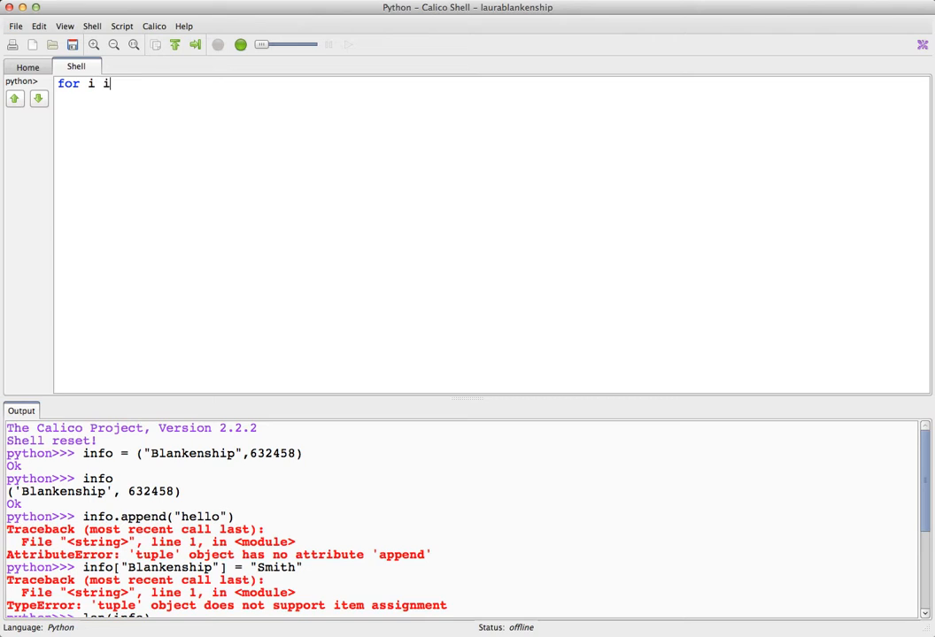
Loop over info printing each item, Blankenship and 632458
text(n my)
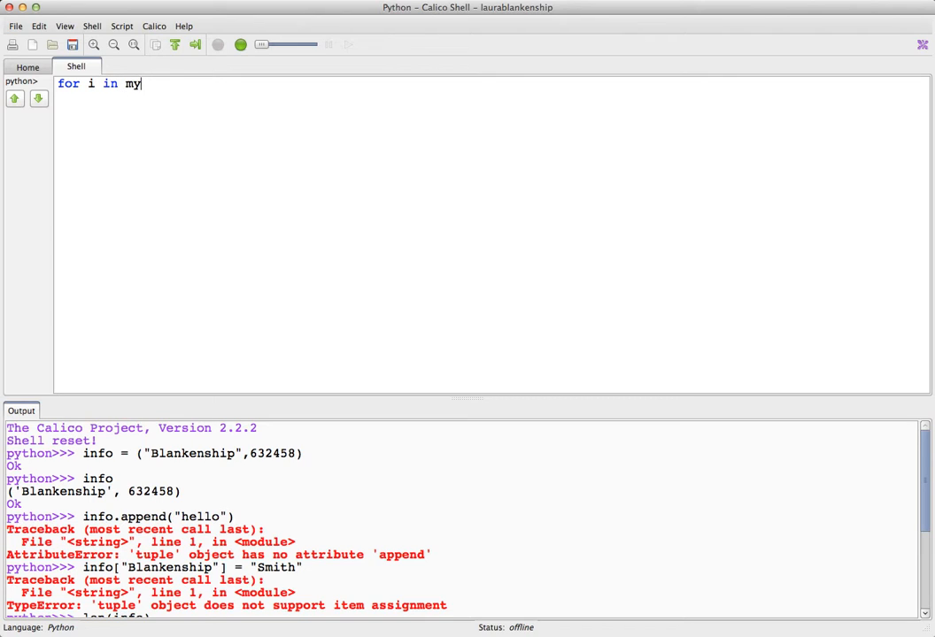
text(info)
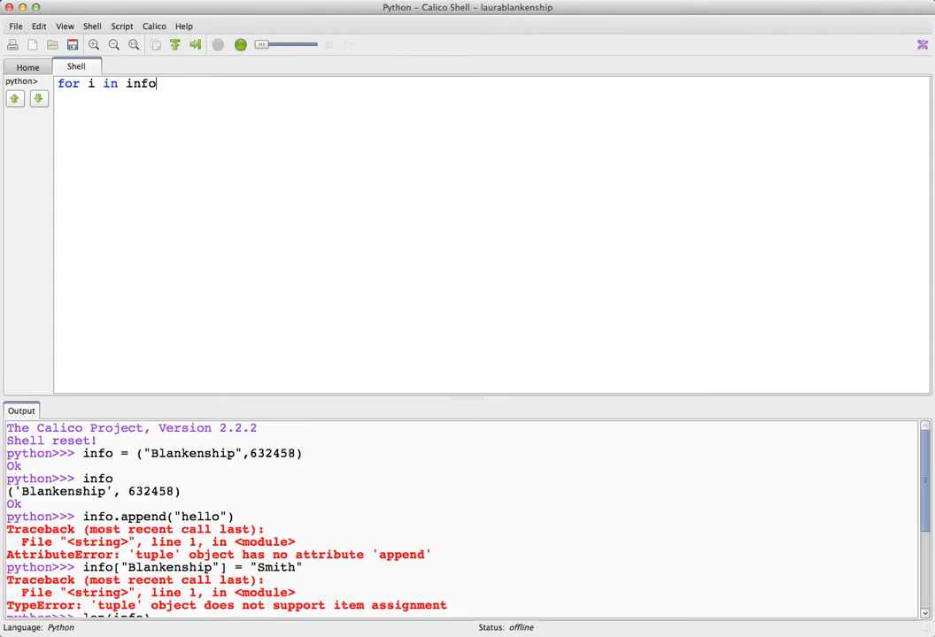
text(:)
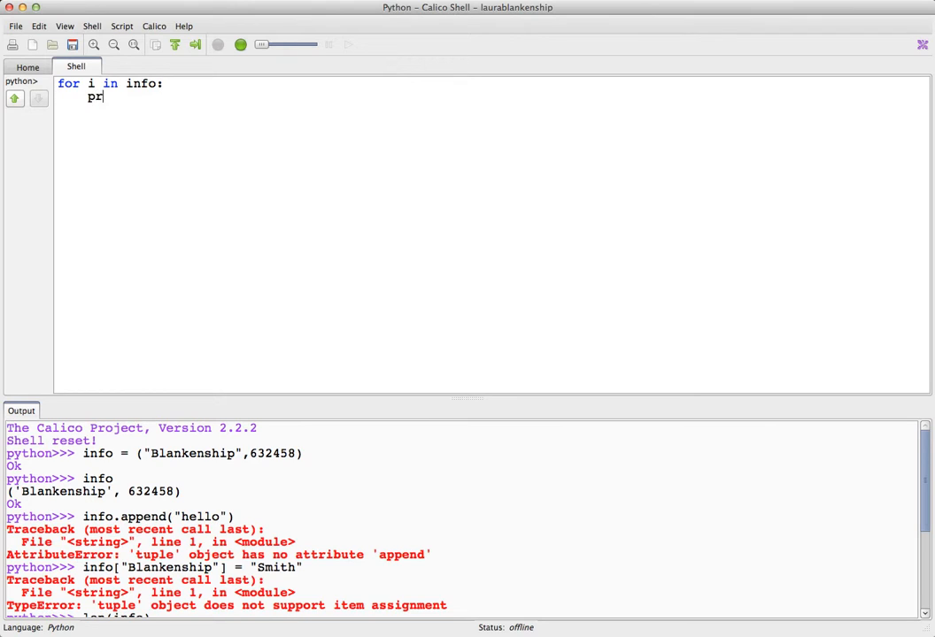
text(int(it)
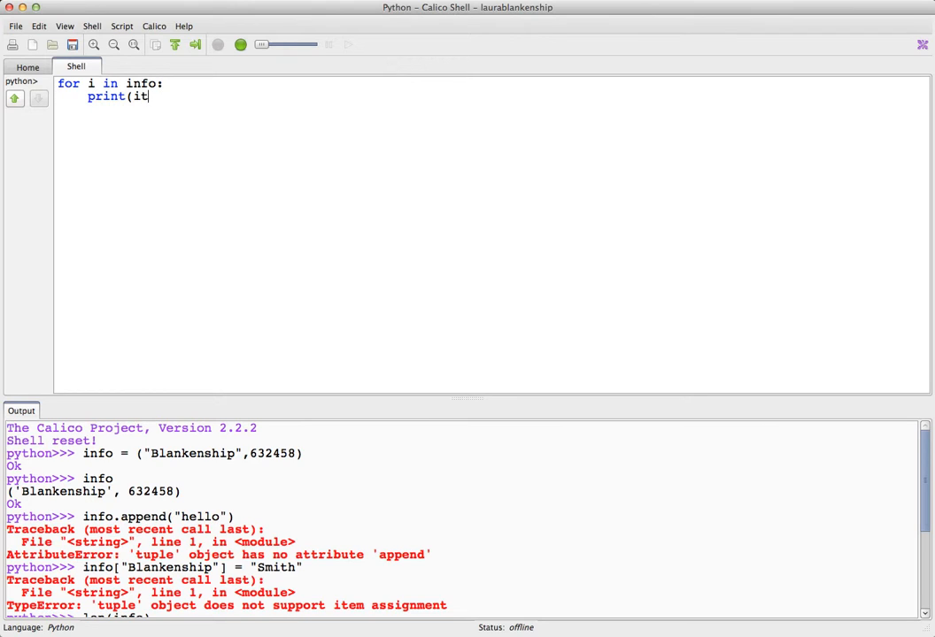
text(i))
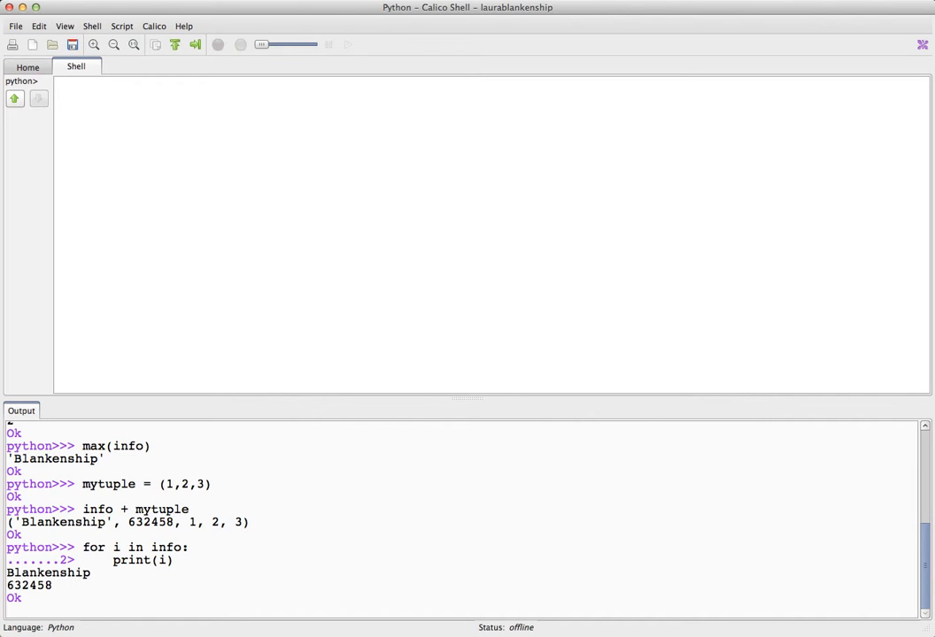
Index the tuple with info[0] returning 'Blankenship', then info[1]
text(info)
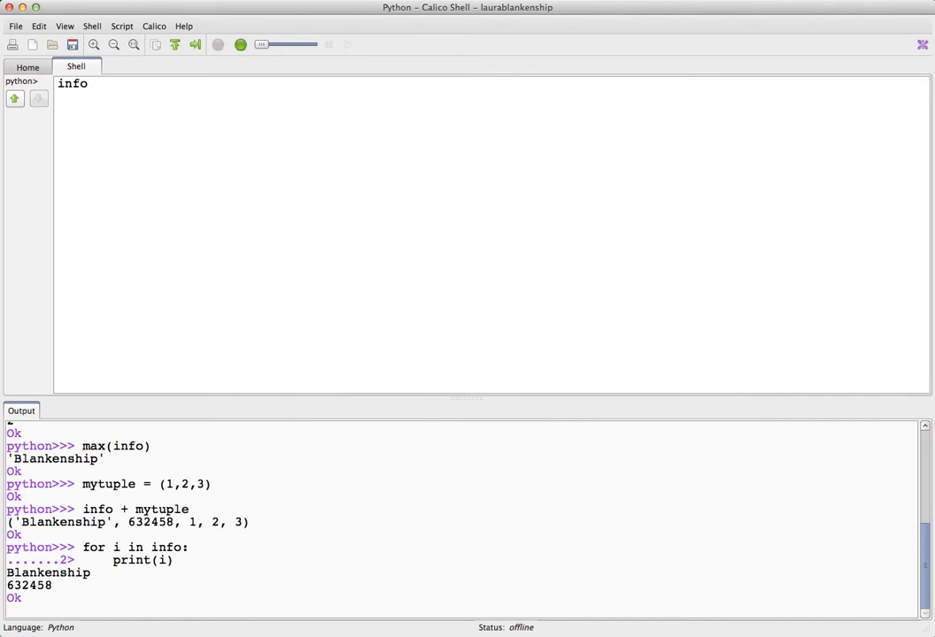
text([)
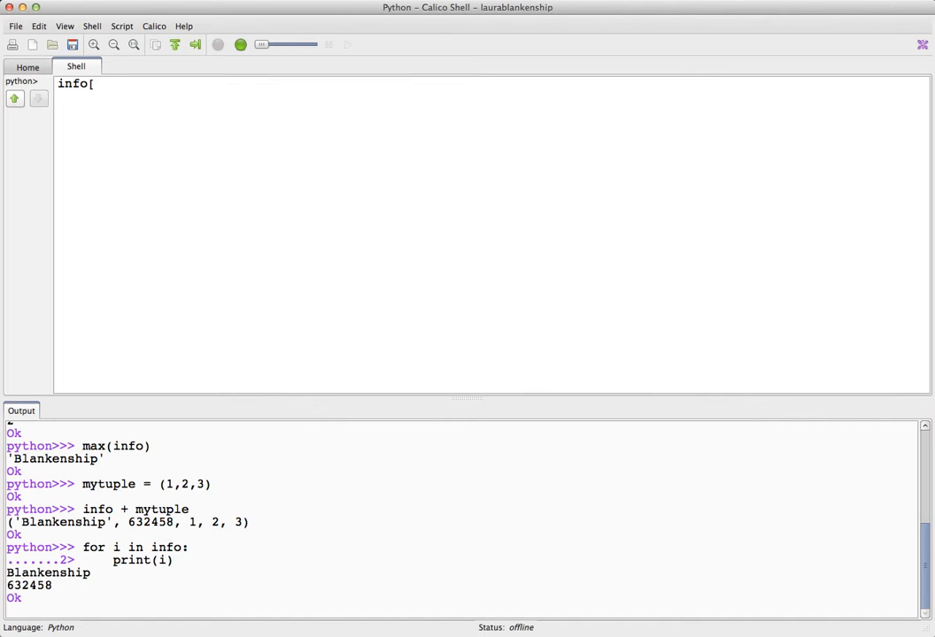
text(0)
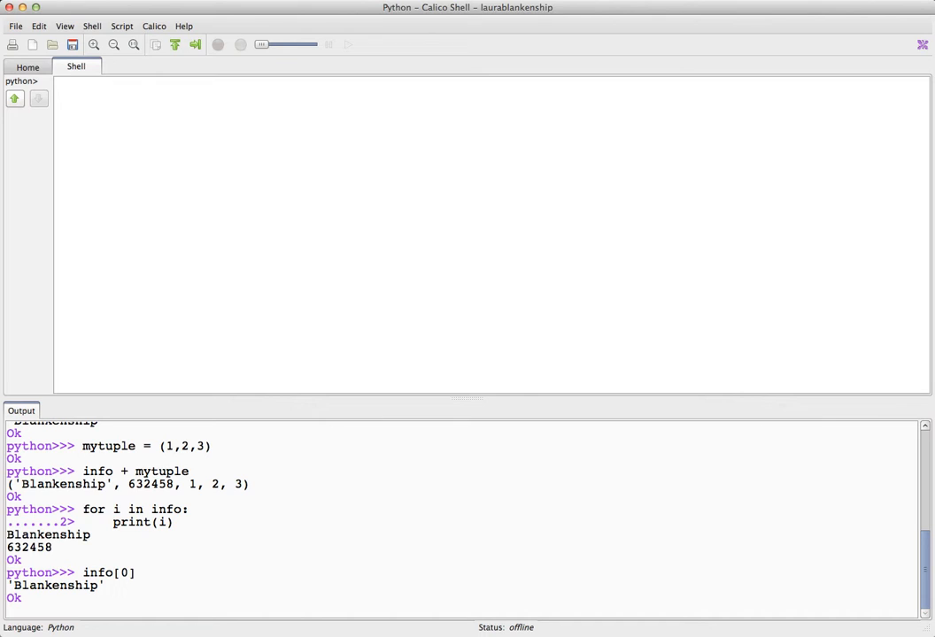
text(info[1)
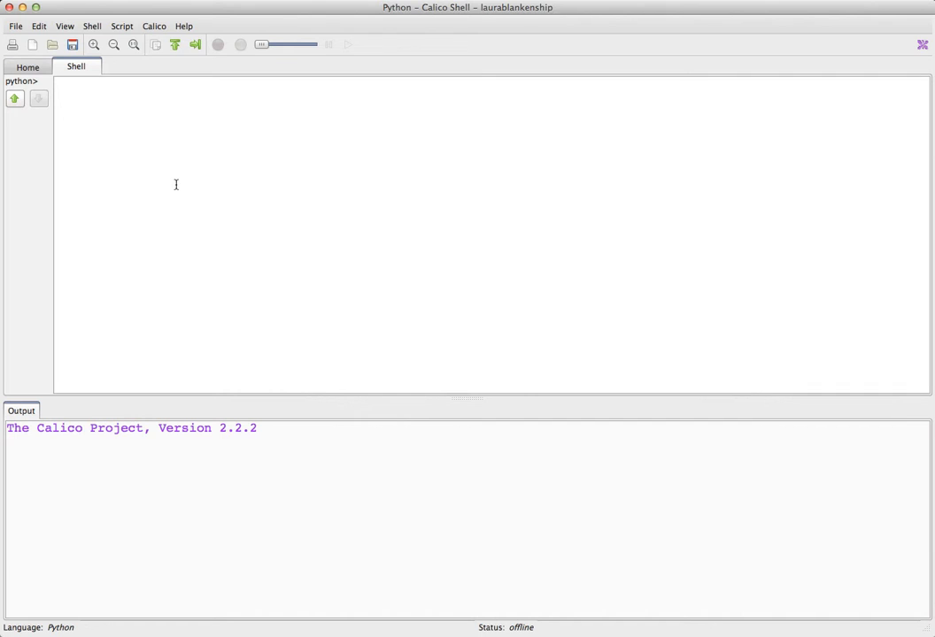
Build myset = set("this is a set") and show its unique characters in the enlarged Output pane
text(myset)
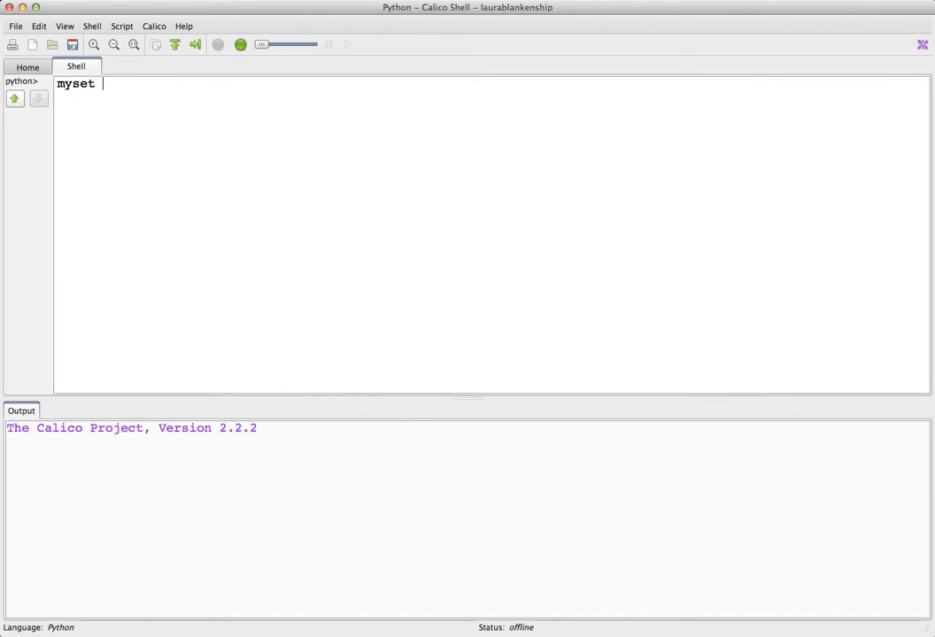
text(=set()
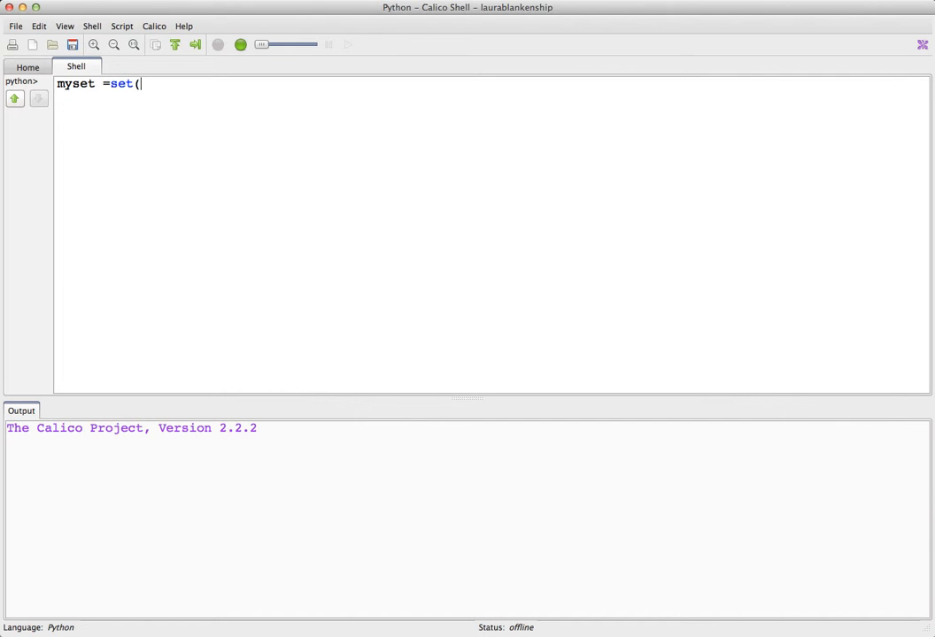
text("this is)
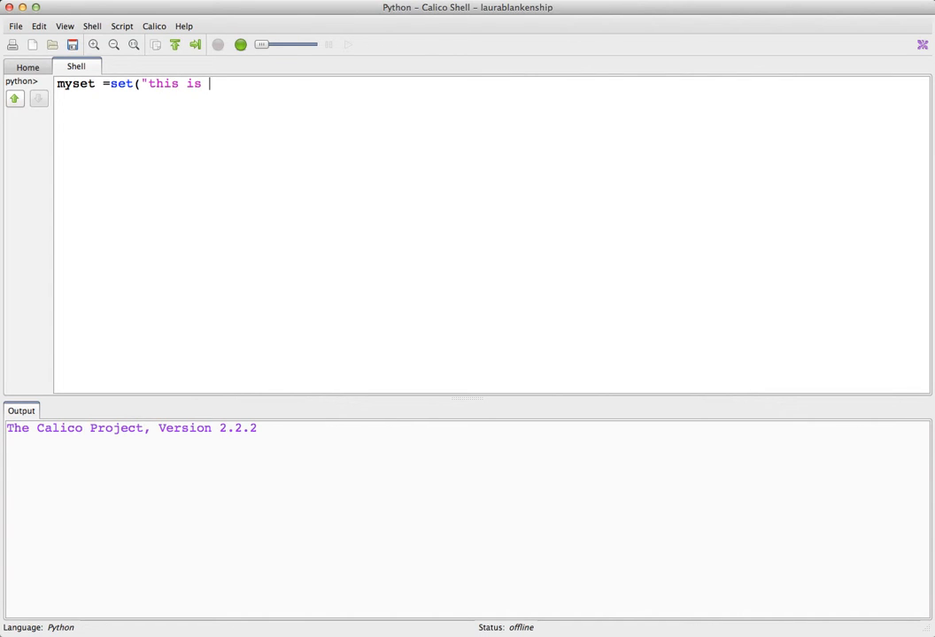
text(a set")
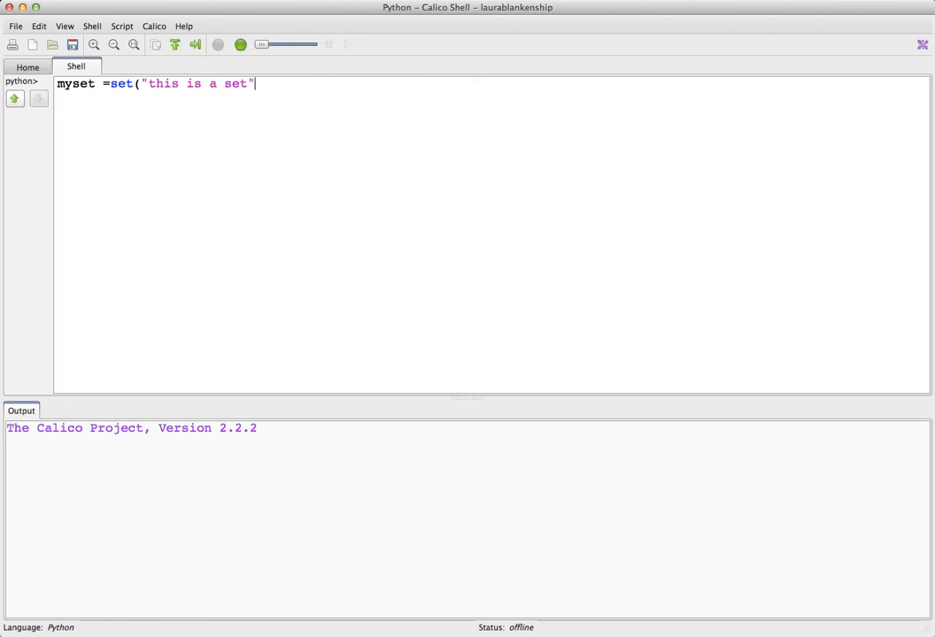
text())
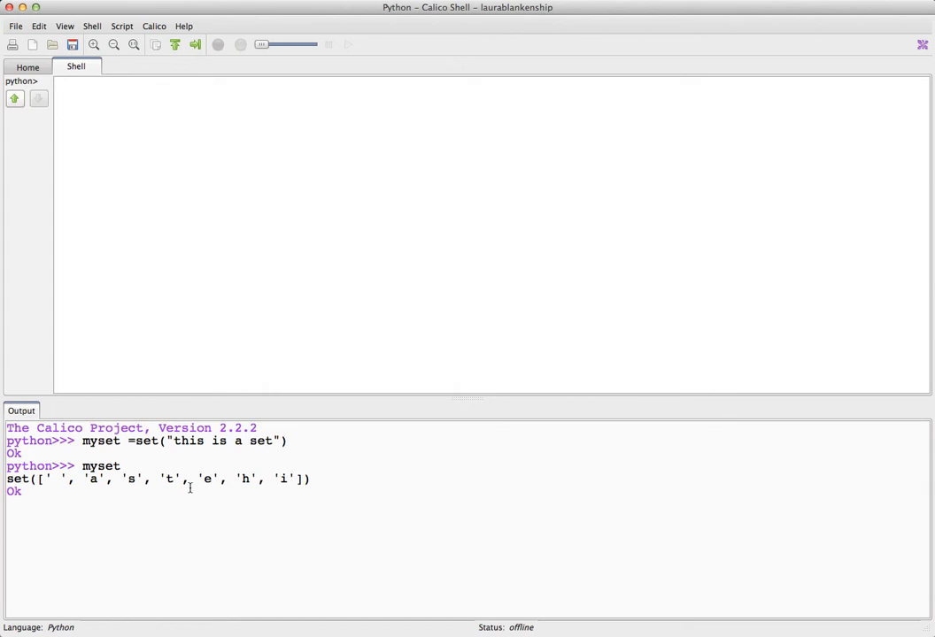
click(57, 83)
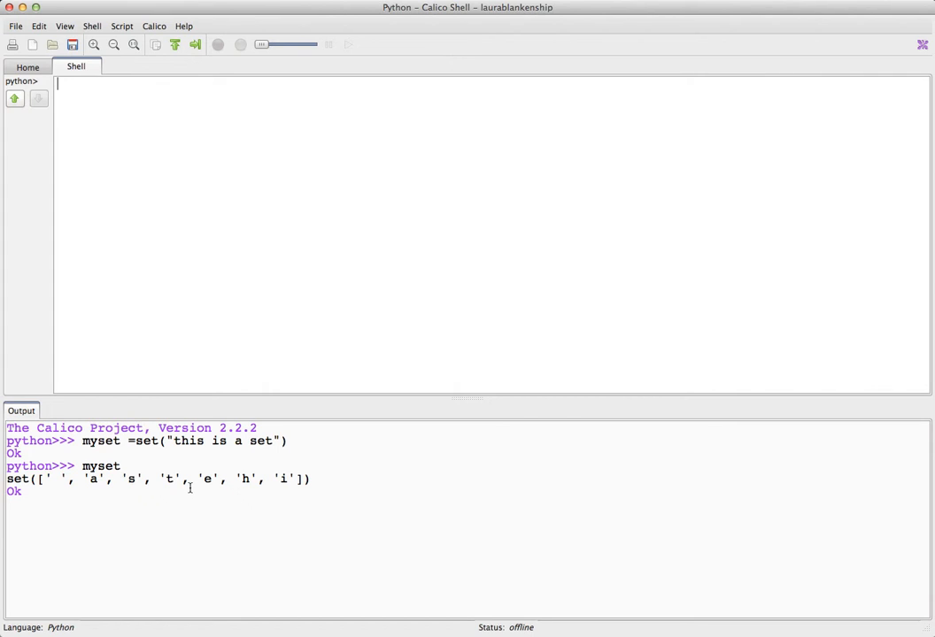
mouse_move(301, 485)
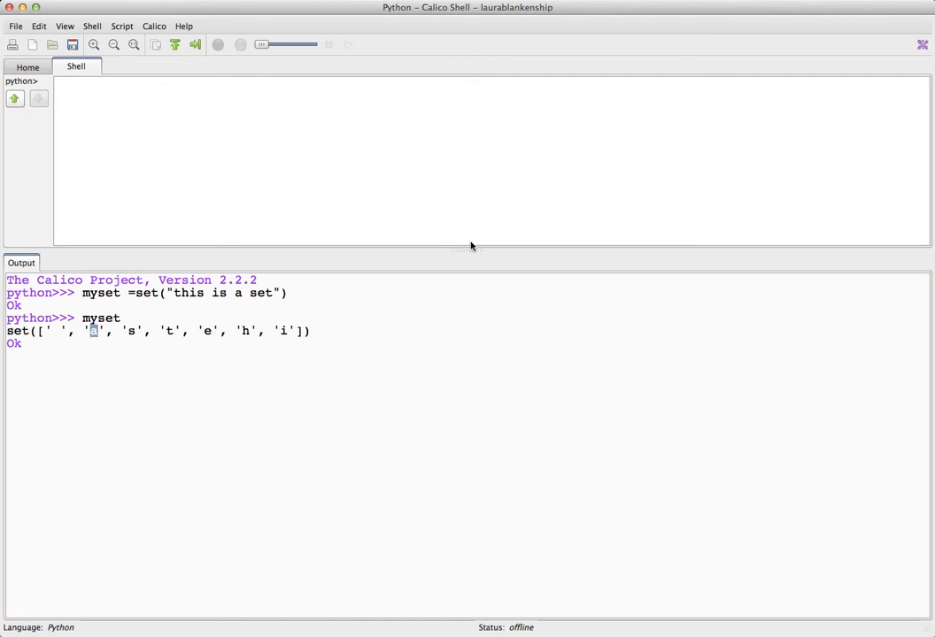
drag(472, 251, 473, 366)
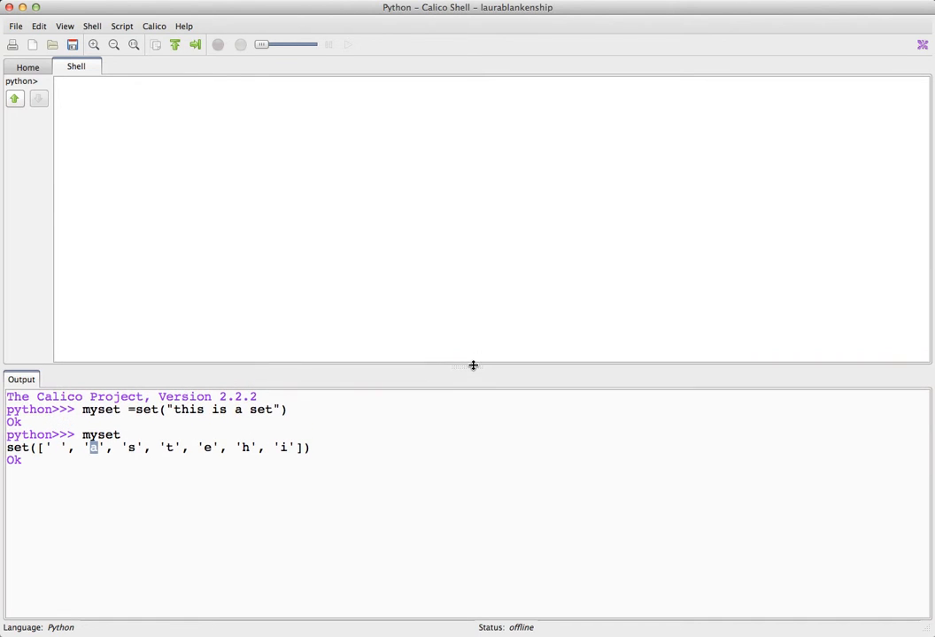
mouse_move(264, 220)
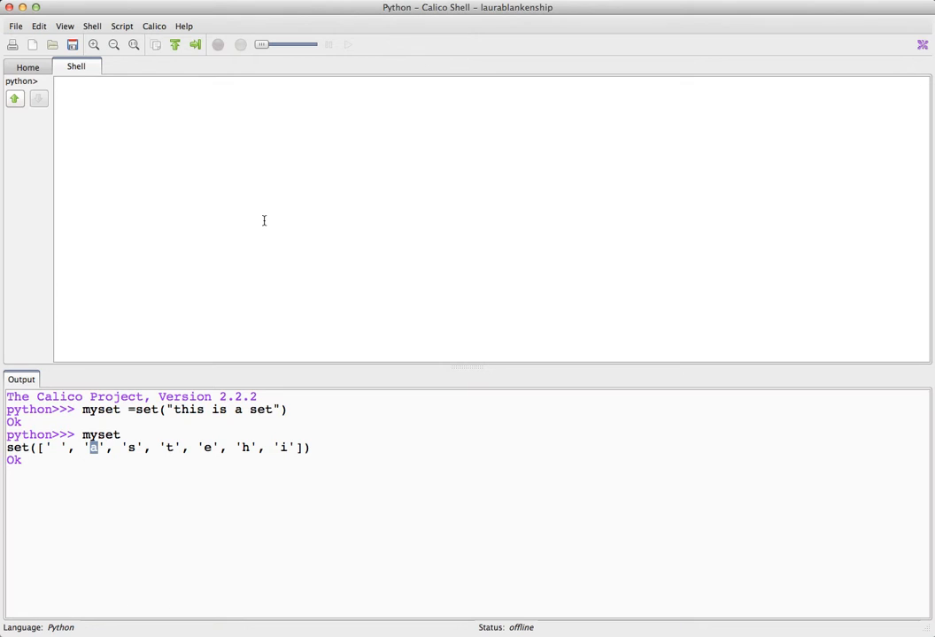
click(62, 83)
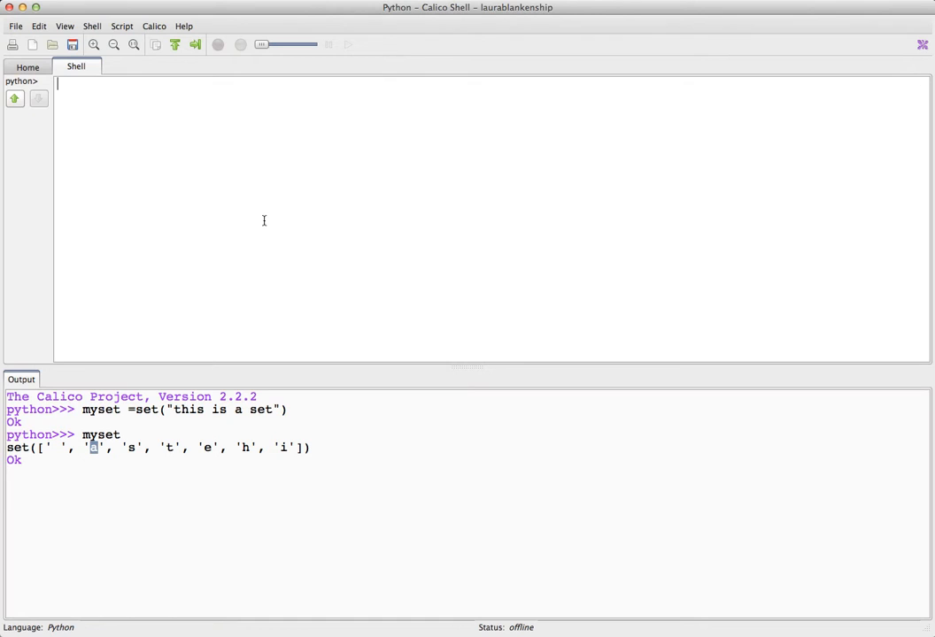
Add "a" (no change) and "k" (new member) to myset and display the set each time
text(myset.add()
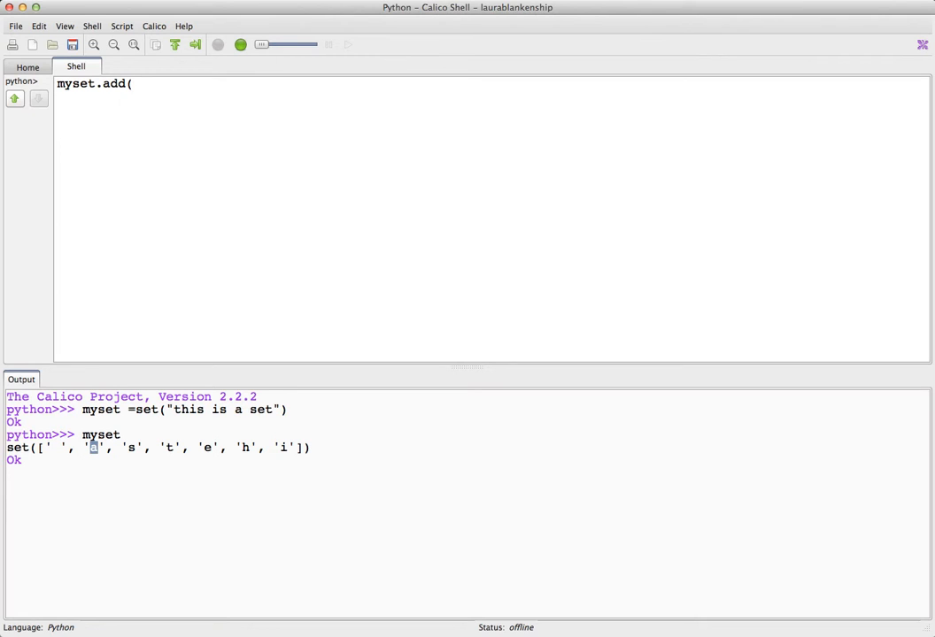
text(")
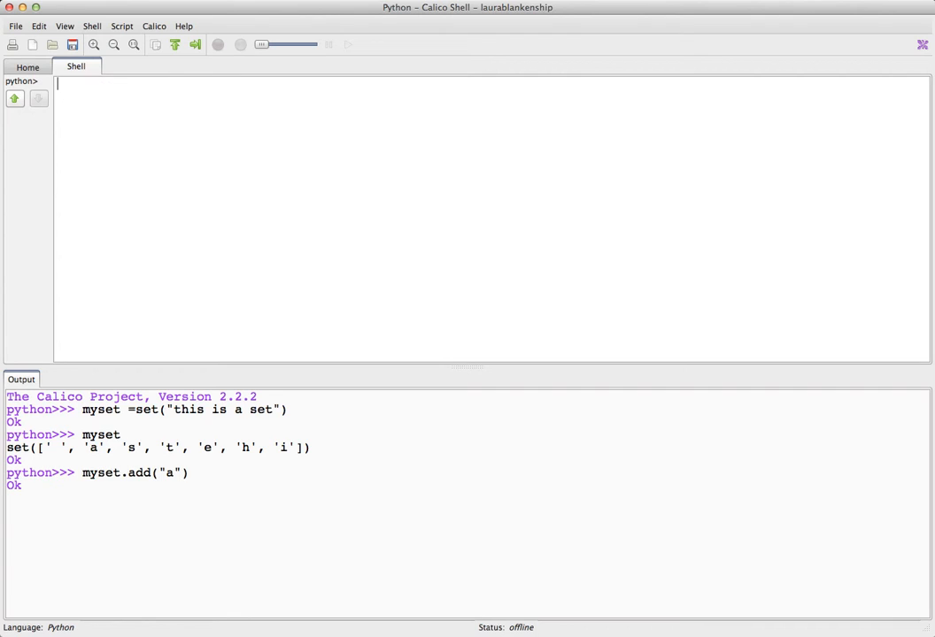
text(mys)
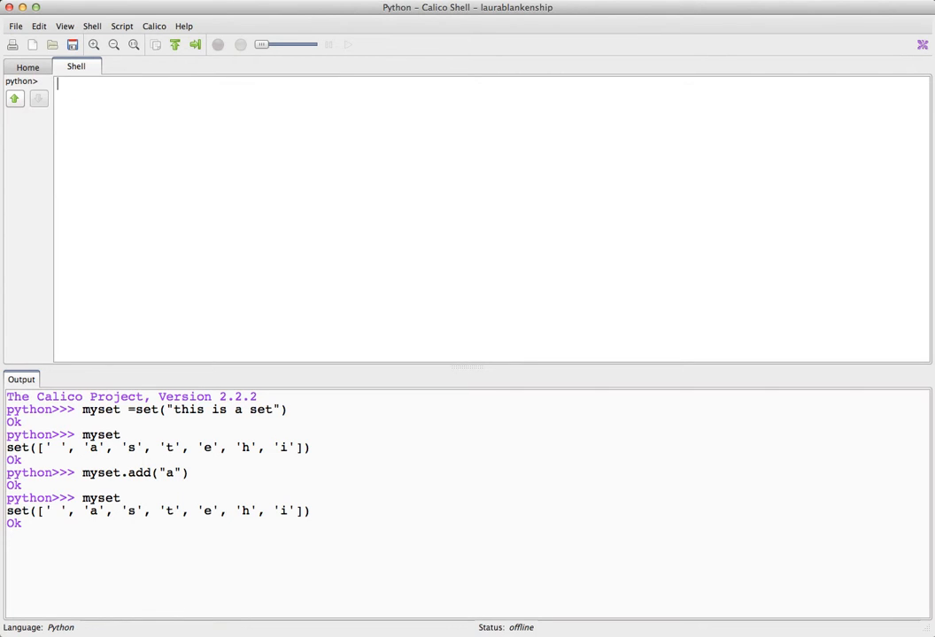
text(myset.add)
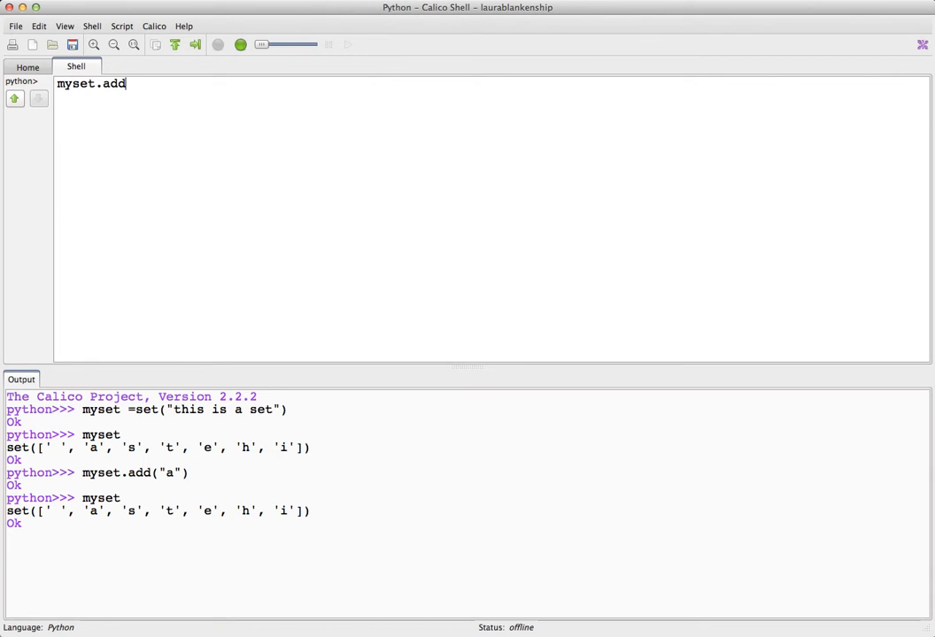
text(("x)
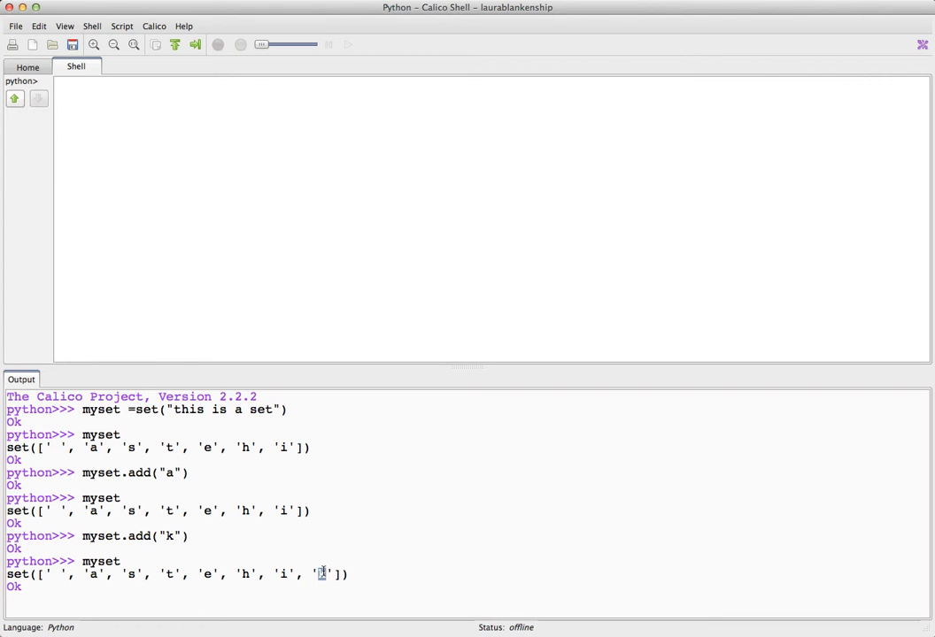
mouse_move(456, 367)
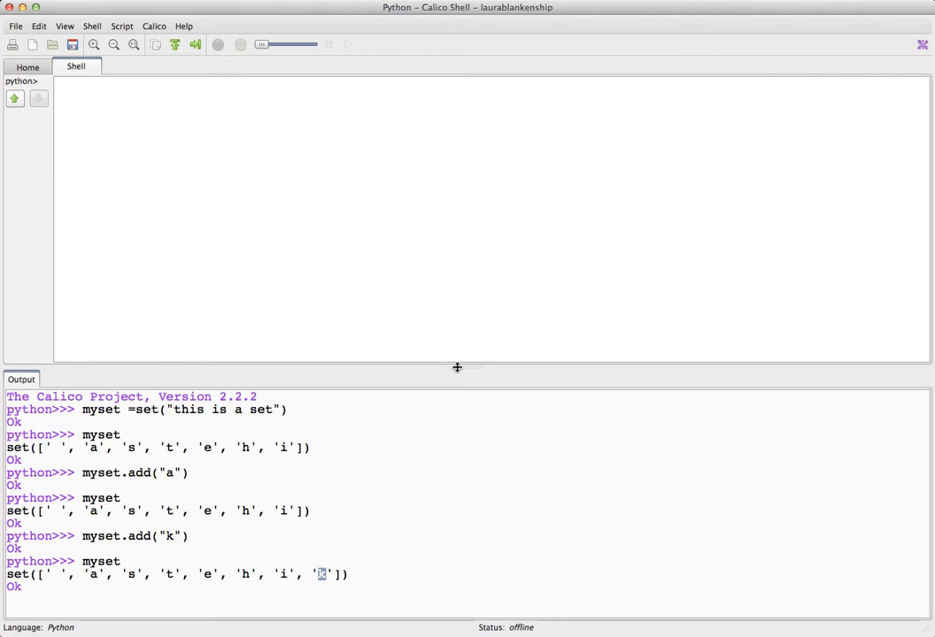
drag(457, 367, 467, 292)
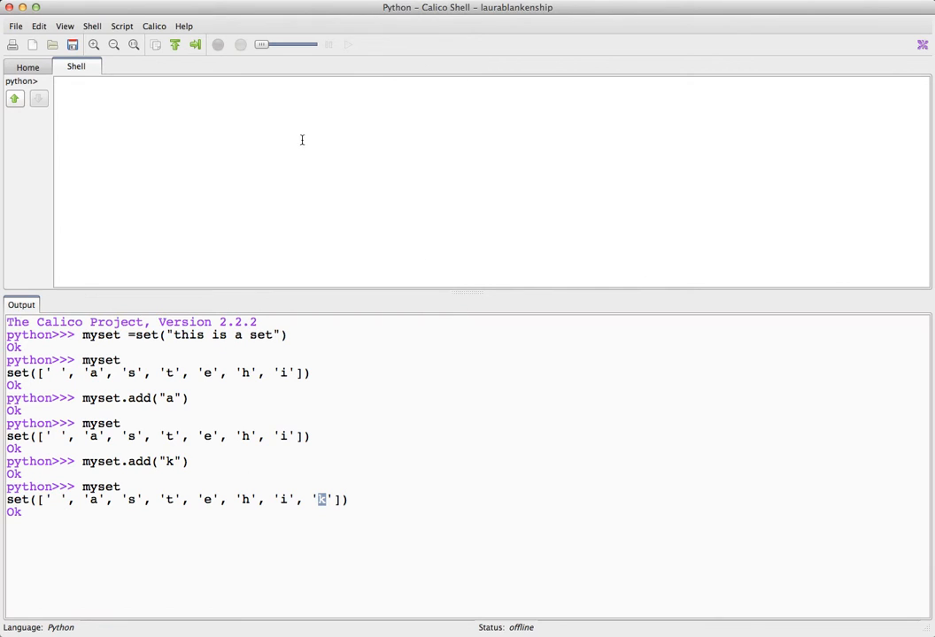
mouse_move(471, 292)
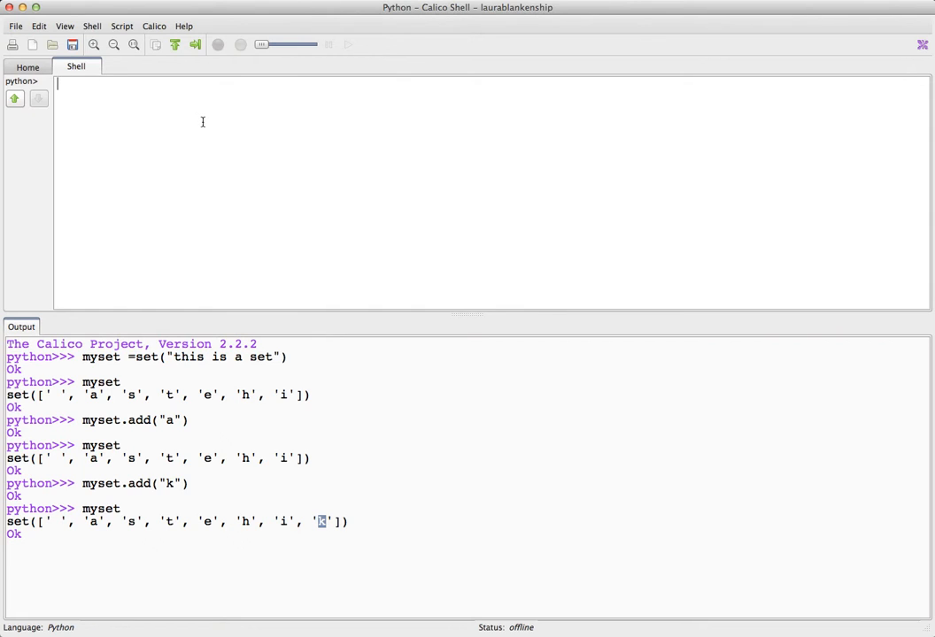
Define anotherset = set("another set altogether"), fixing a typo in the name
text(a)
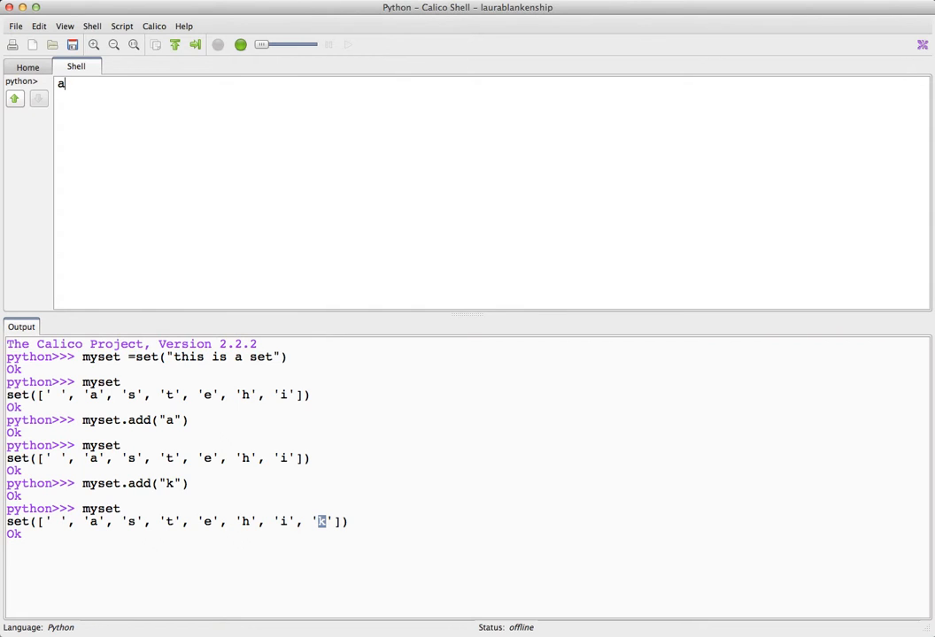
text(ntoher)
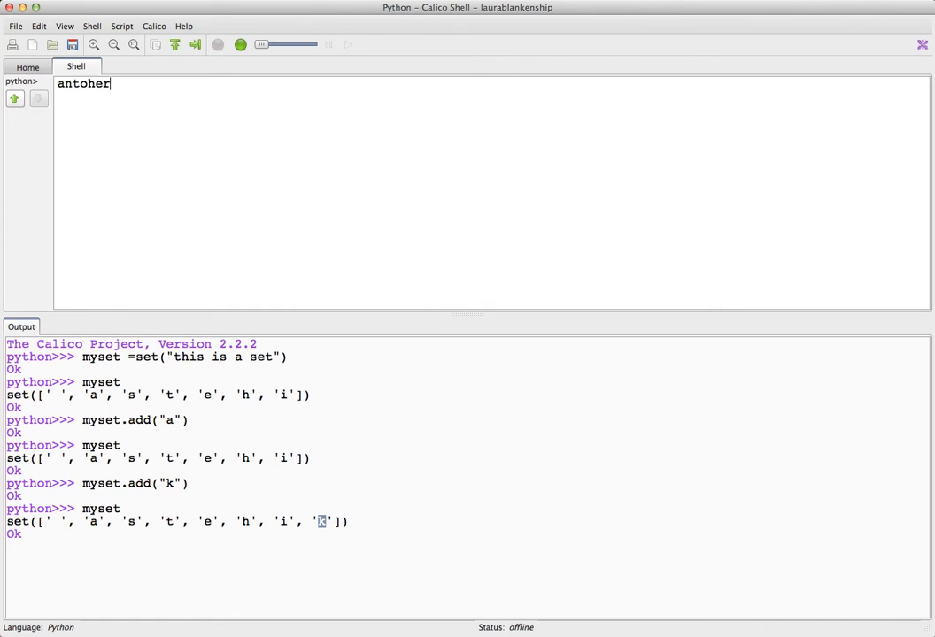
key(BackSpace)
text(o)
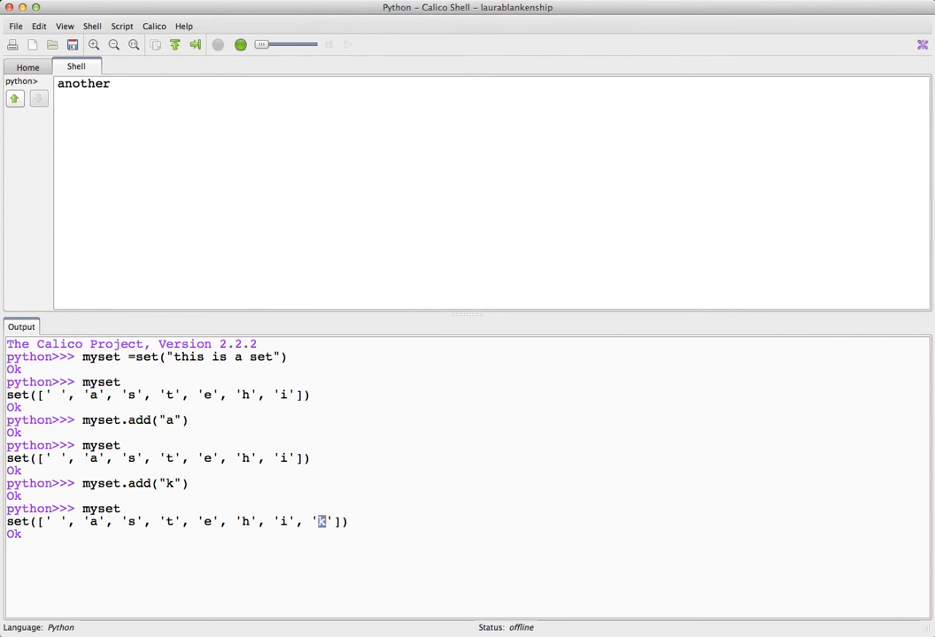
text(set =)
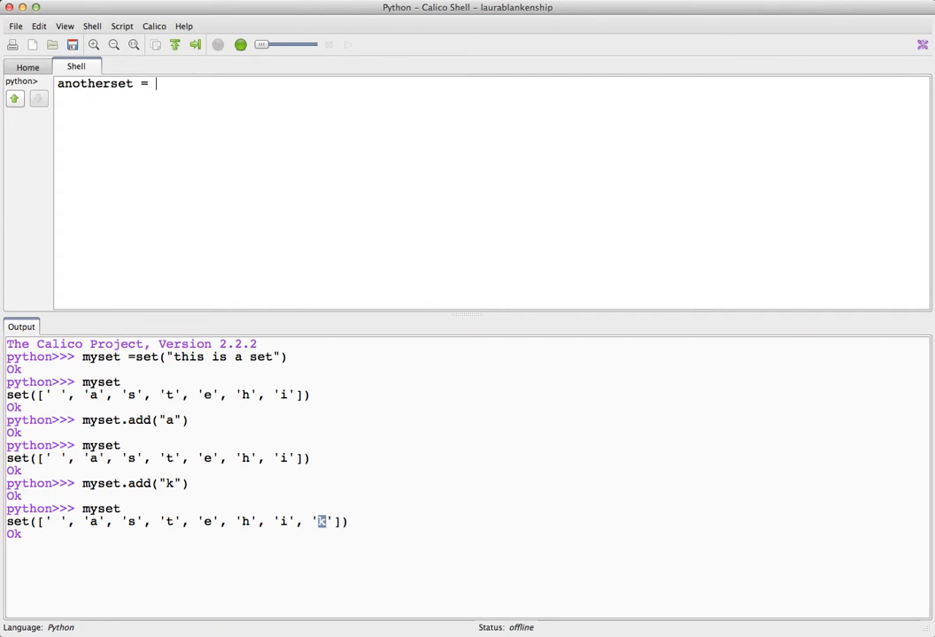
text(set()
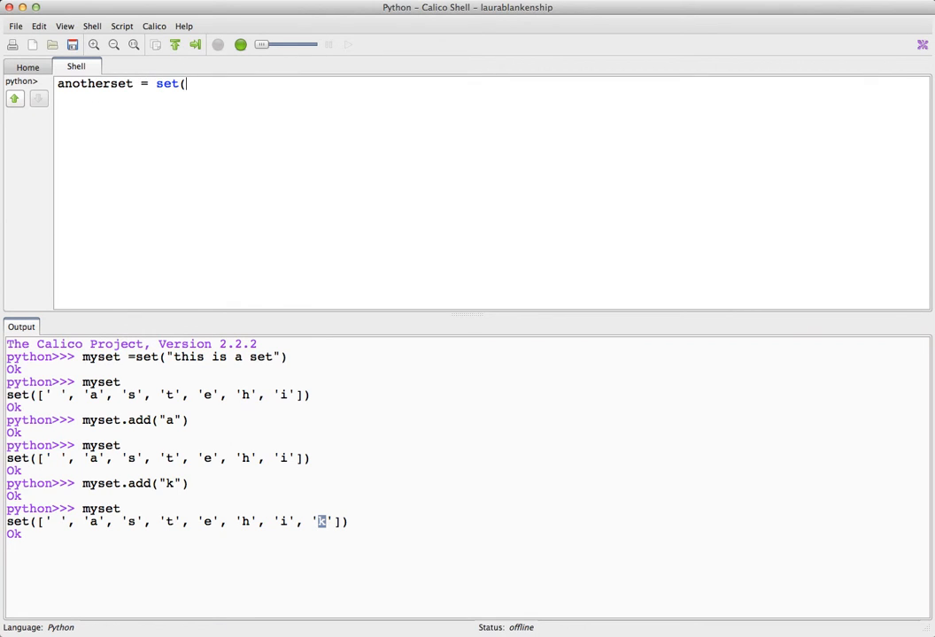
text("ano)
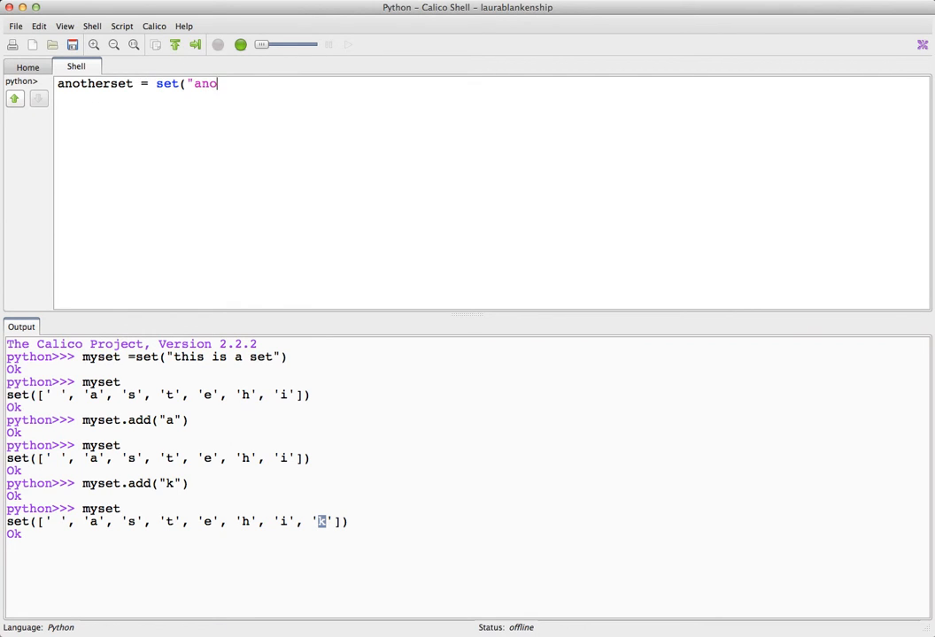
text(ther set alto)
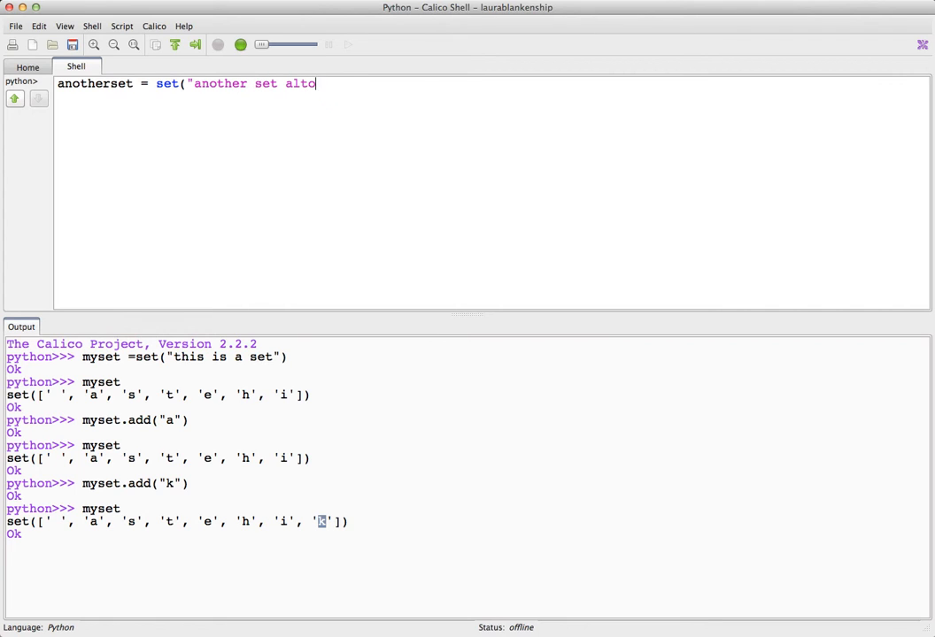
text(gether"))
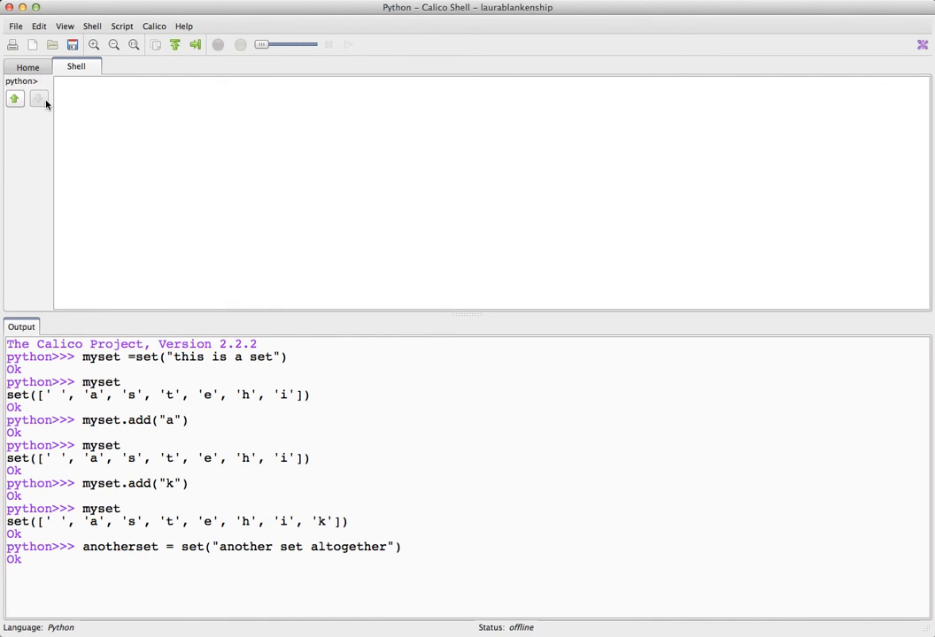
mouse_move(51, 114)
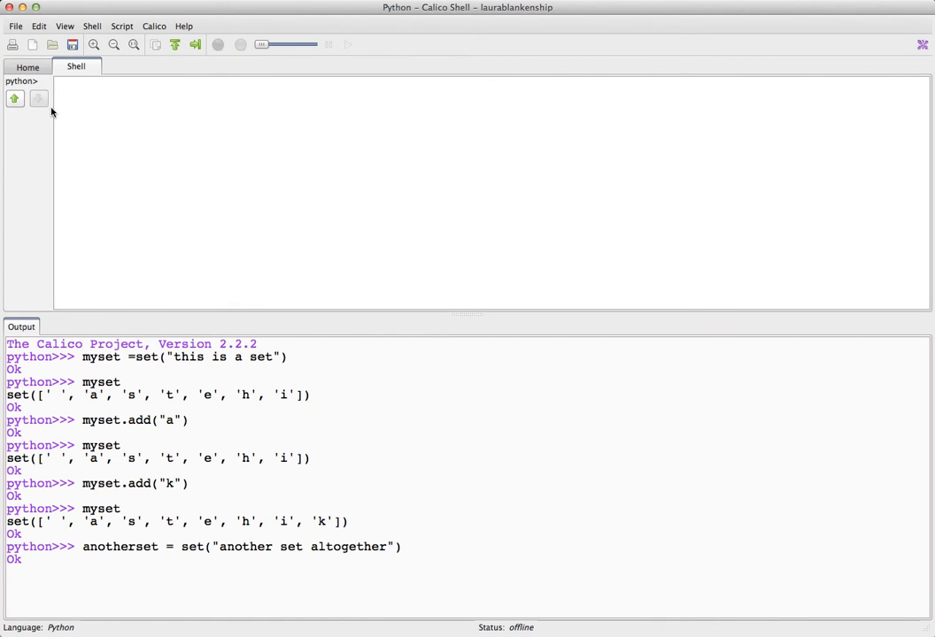
click(57, 83)
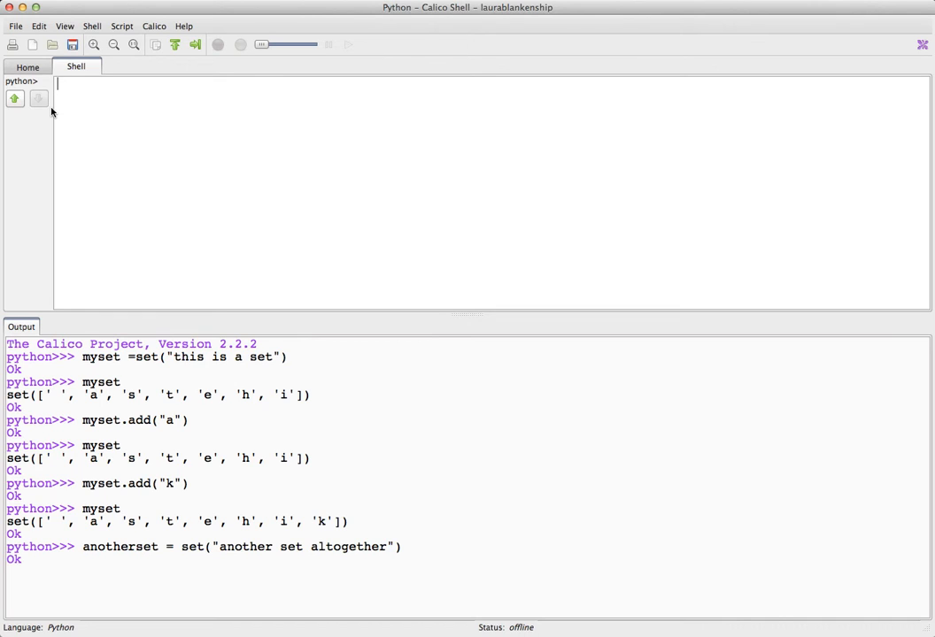
Run myset.intersection(anotherset) returning the shared characters space, a, s, t, e, h
text(myset)
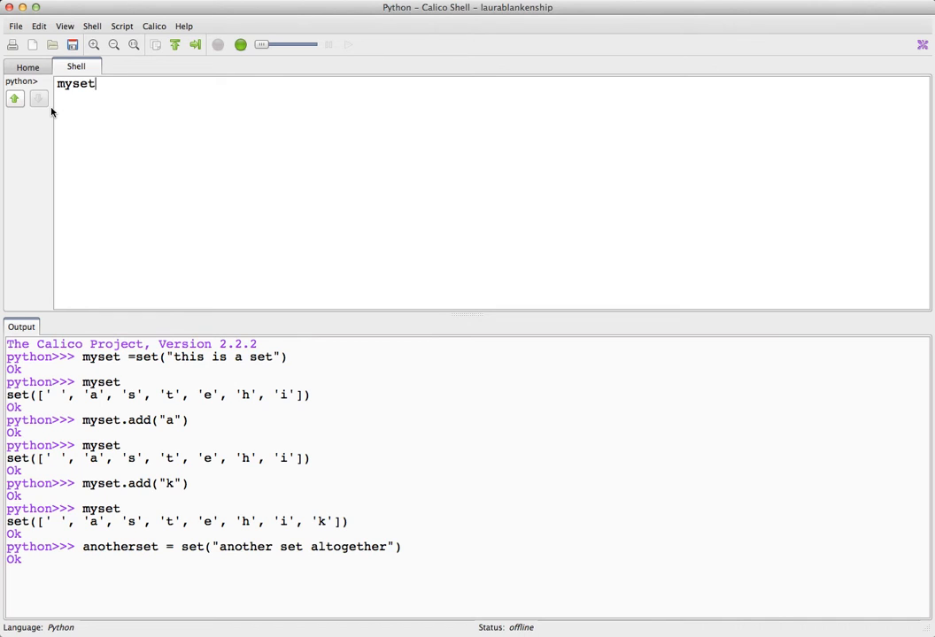
text(.int)
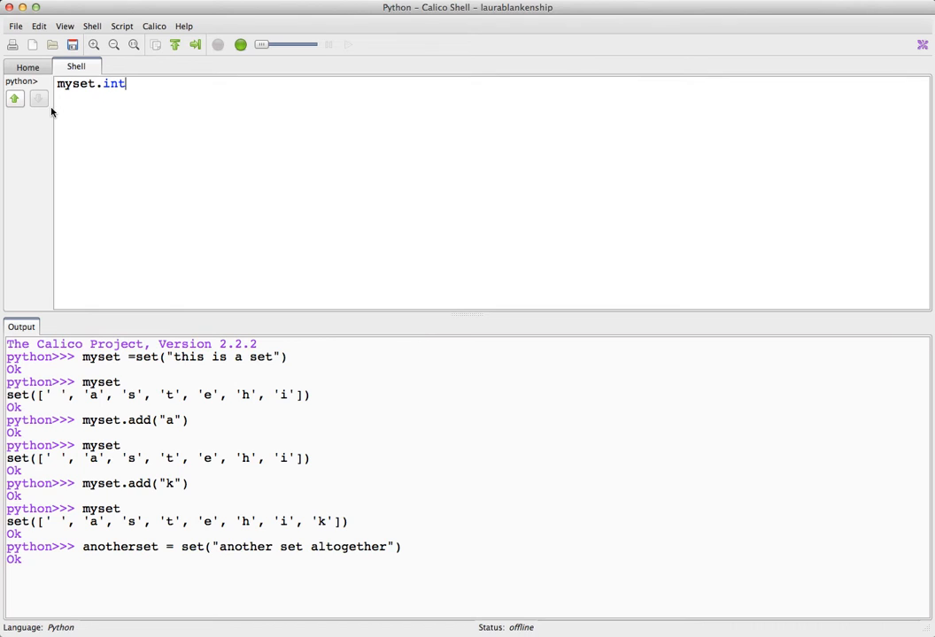
text(ersection)
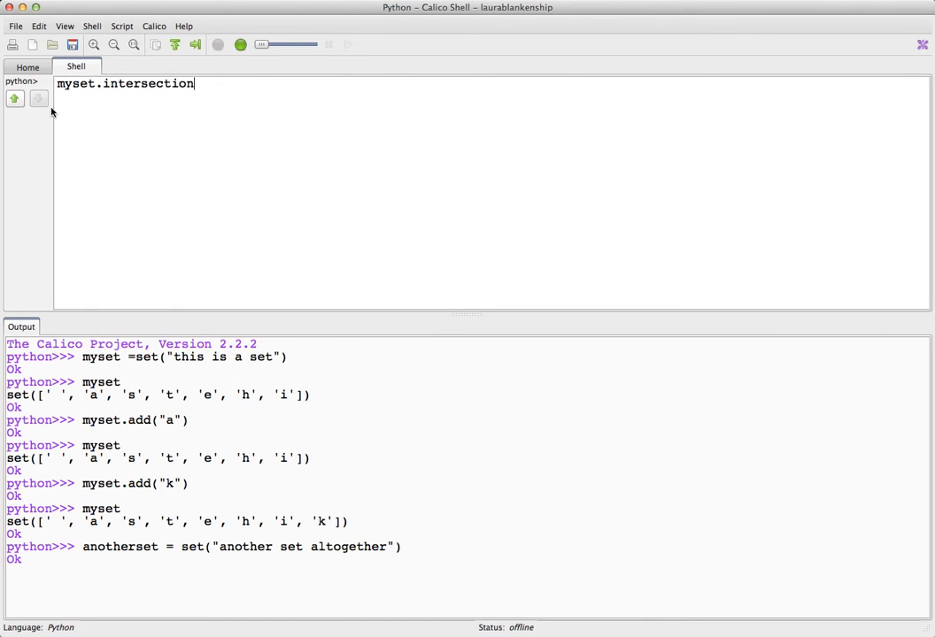
text((anotherset)
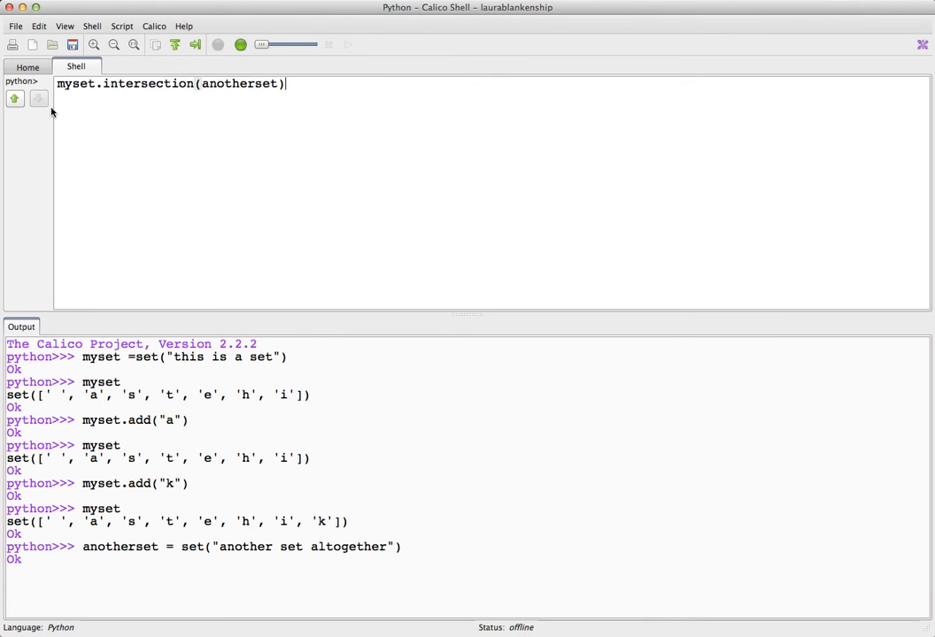
key(Return)
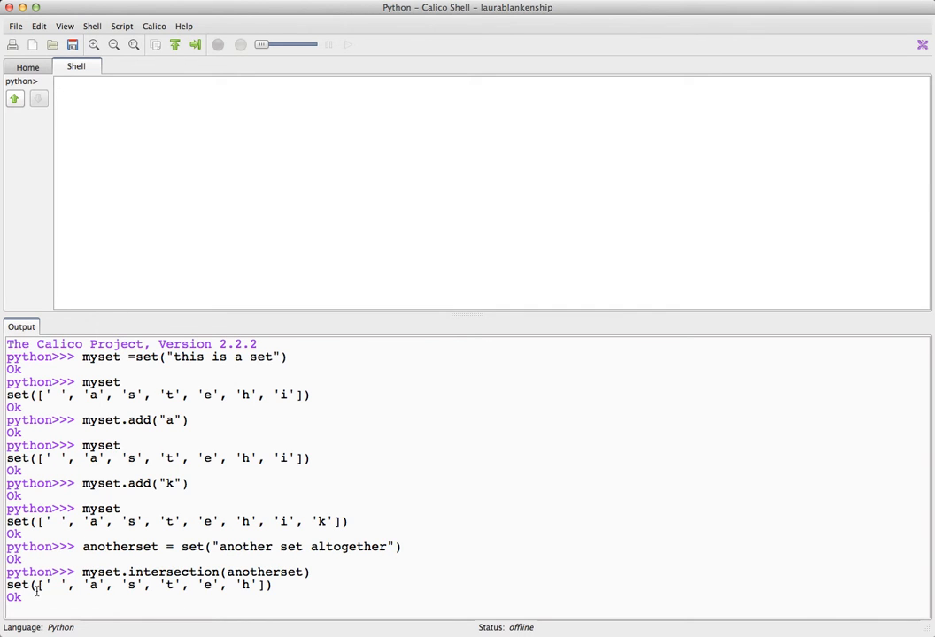
mouse_move(462, 316)
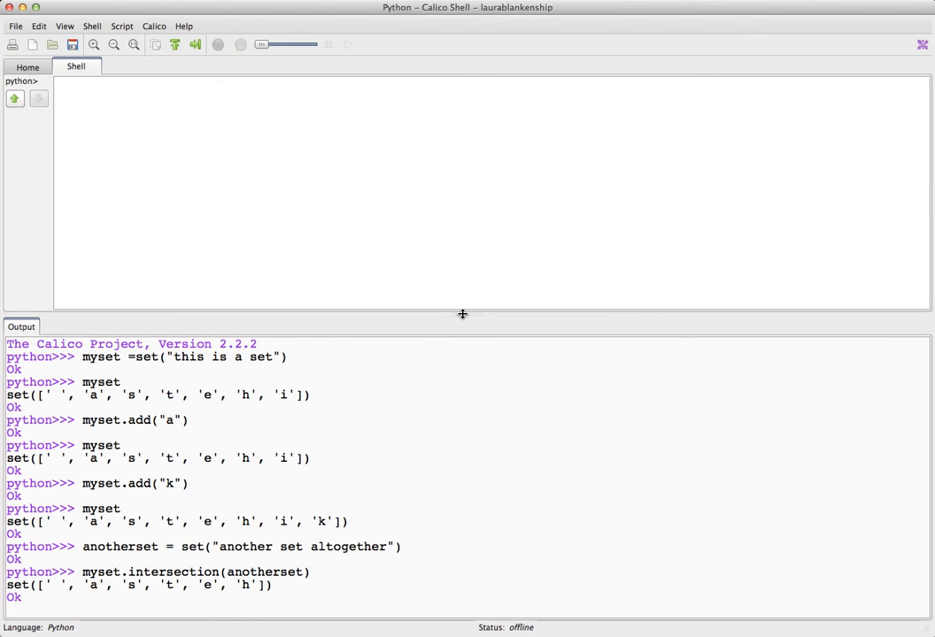
drag(467, 315, 467, 138)
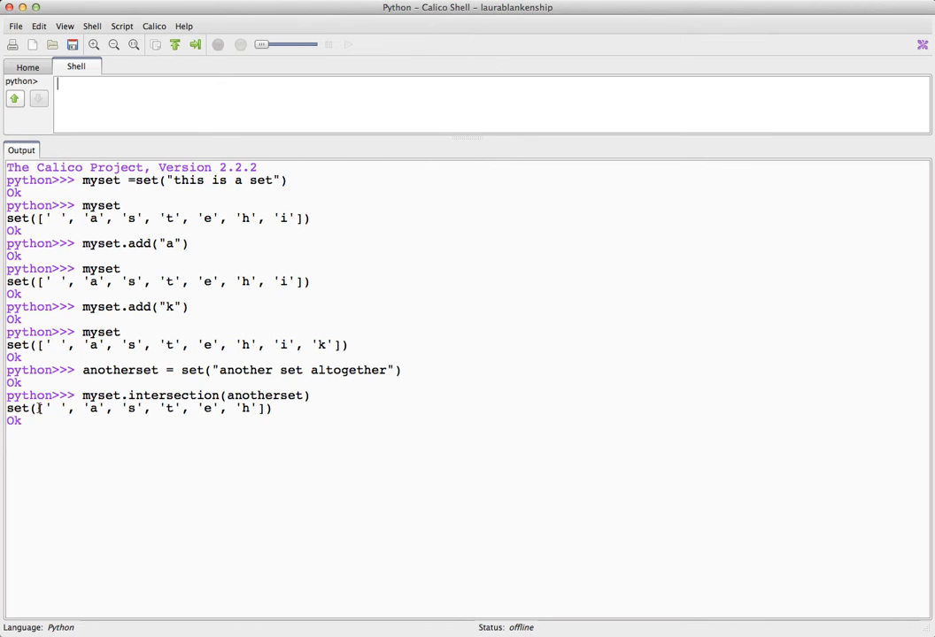
triple_click(133, 407)
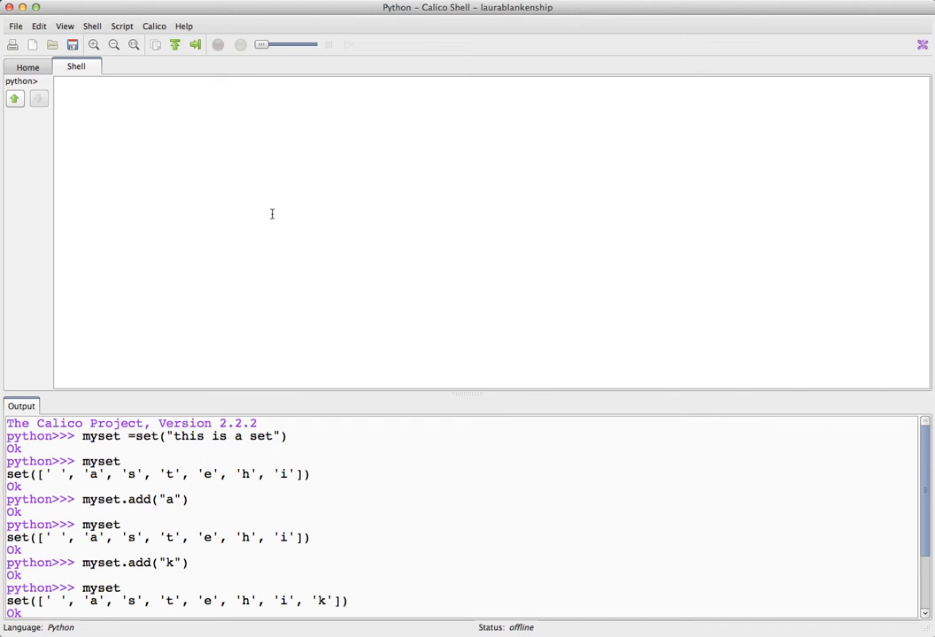
Run the union myset | anotherset giving a, e, g, h, i, k, l, n, o, r, s, t
text(myset |)
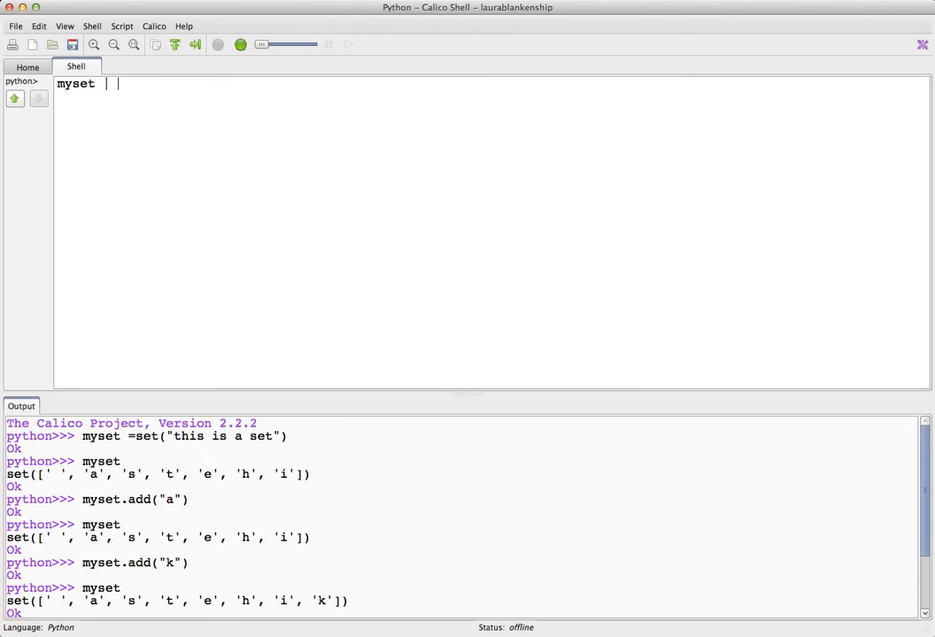
text(anotherset)
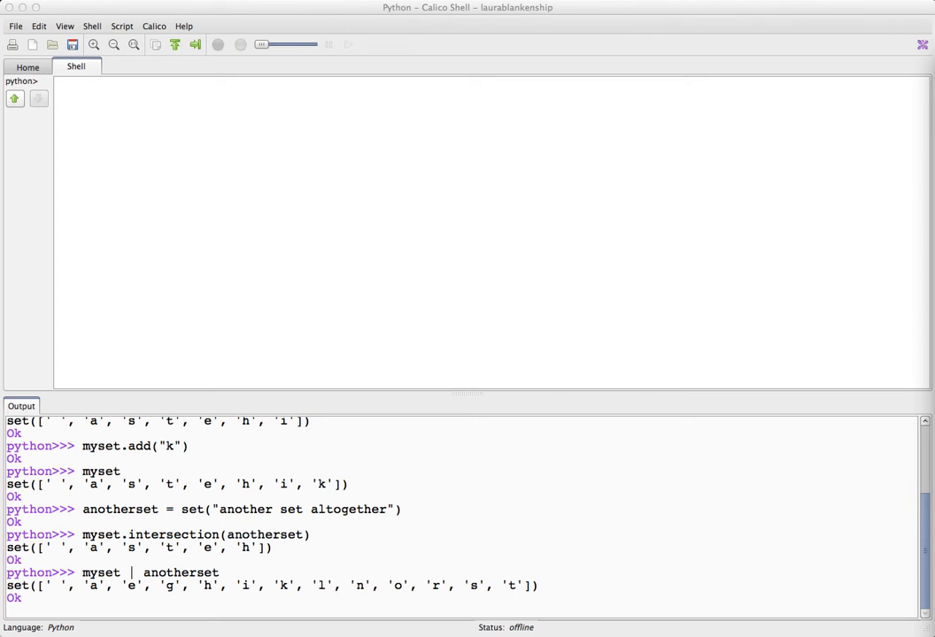
mouse_move(170, 136)
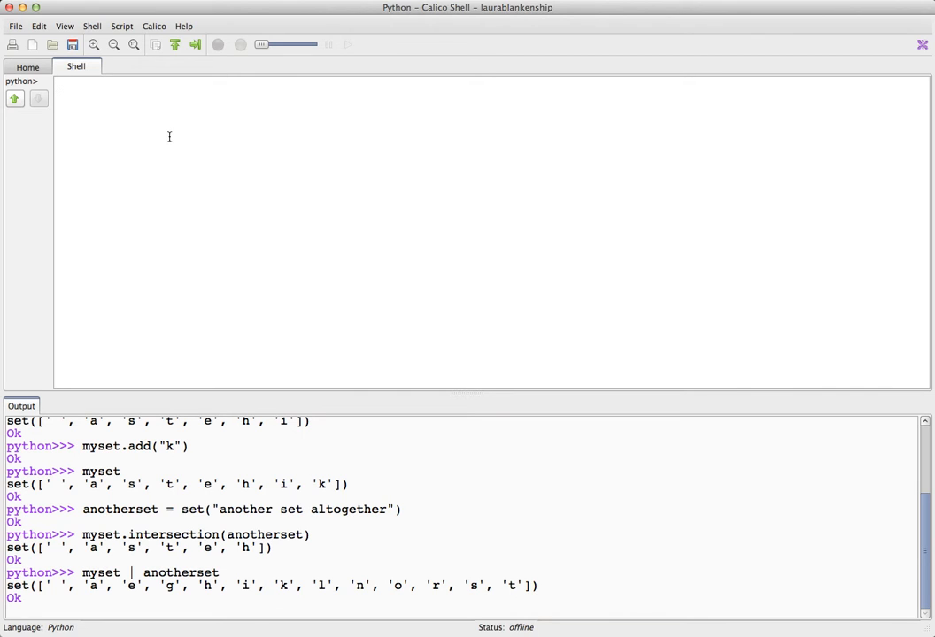
Run myset.difference(anotherset) returning set(['i', 'k'])
text(myse)
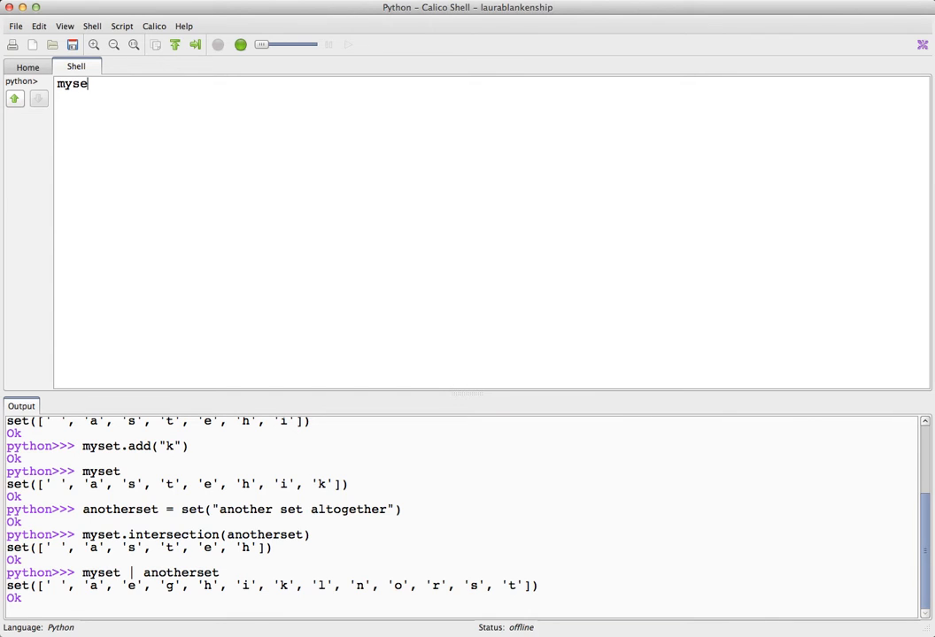
text(t.differe)
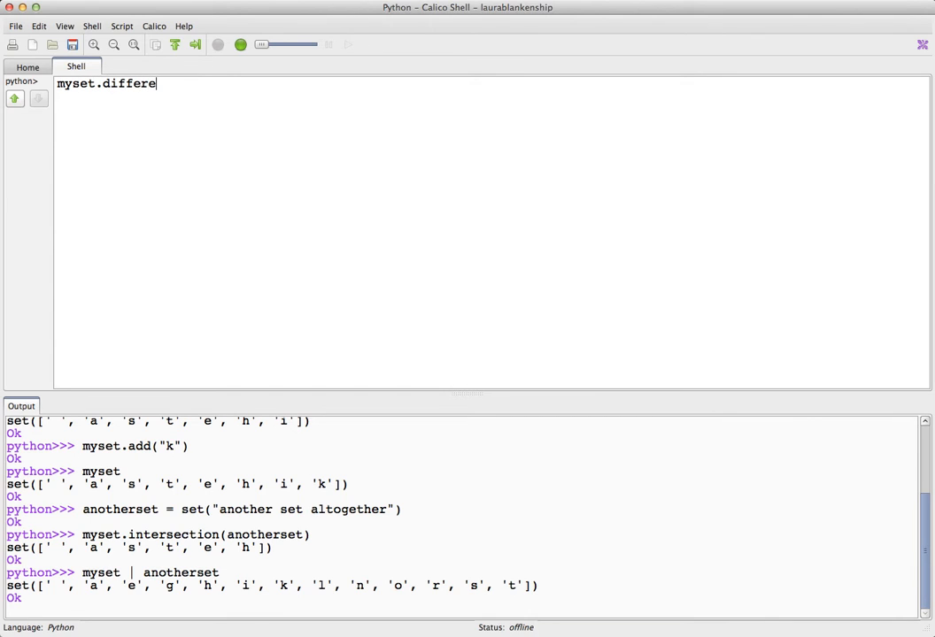
text(nce(another)
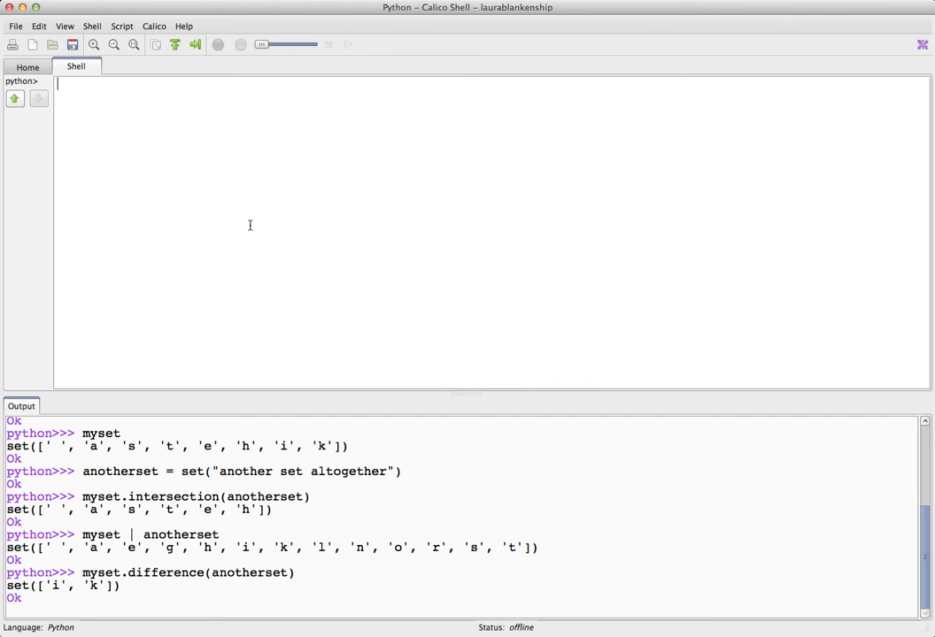
Run myset - anotherset (i, k) and anotherset - myset (g, l, n, o, r), highlighting the result
text(myset -)
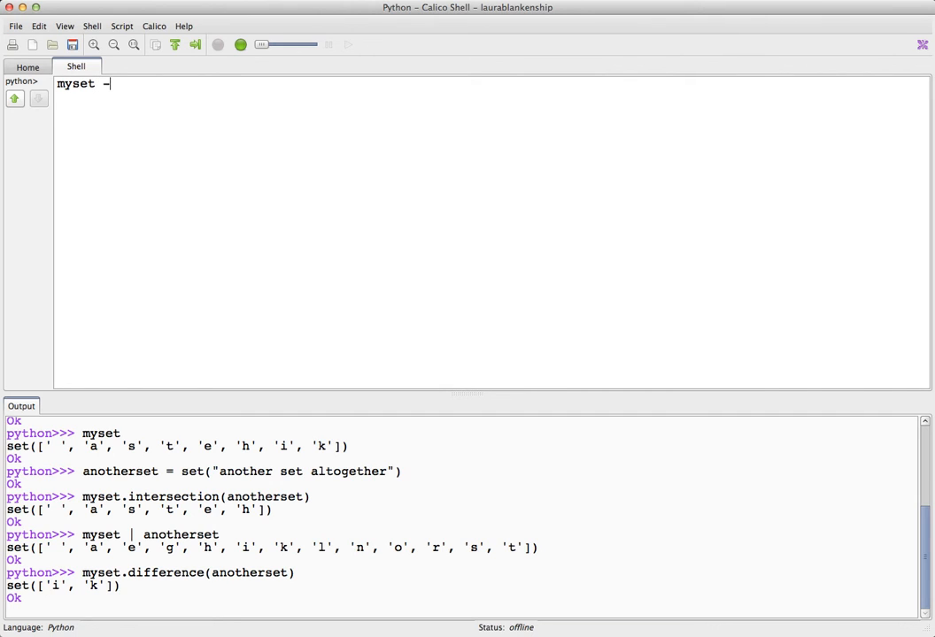
text(an)
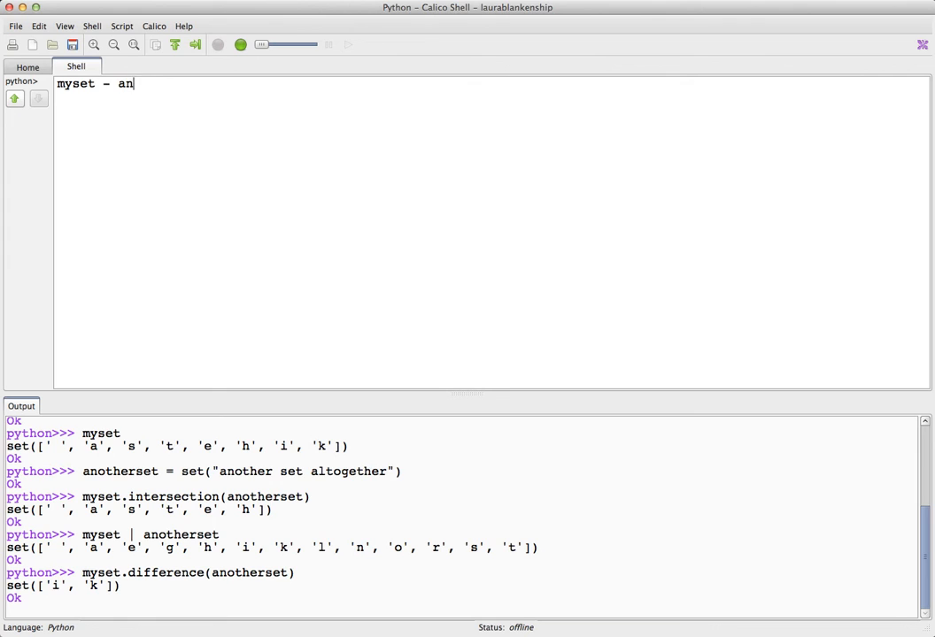
text(otherset)
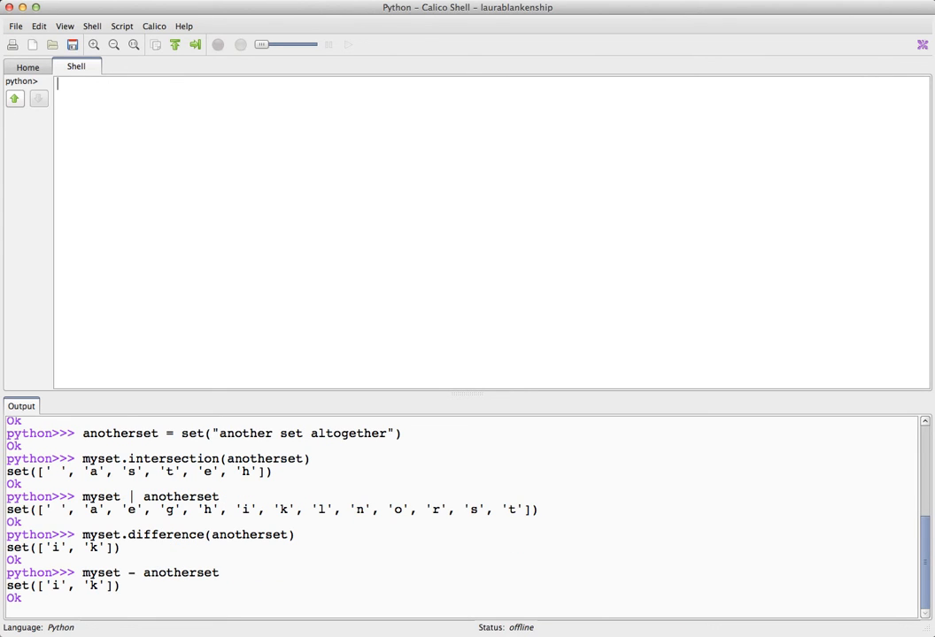
text(anotherset)
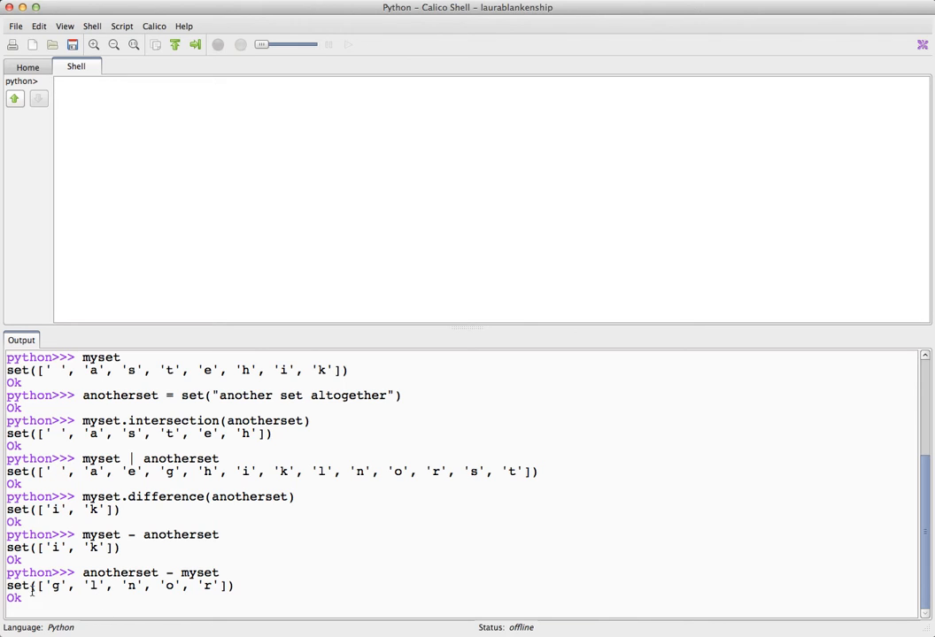
drag(43, 586, 220, 586)
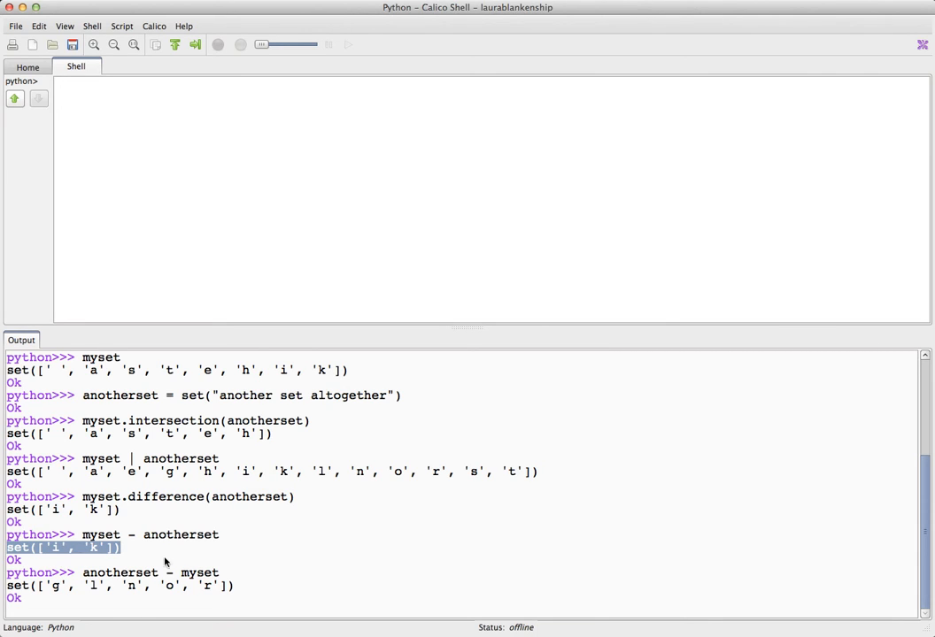
mouse_move(105, 510)
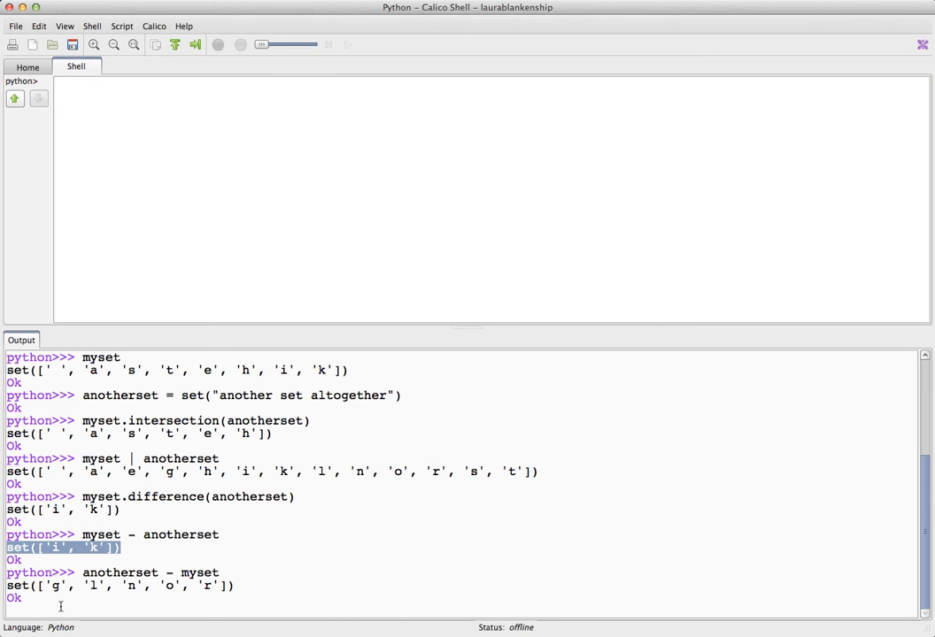
mouse_move(134, 225)
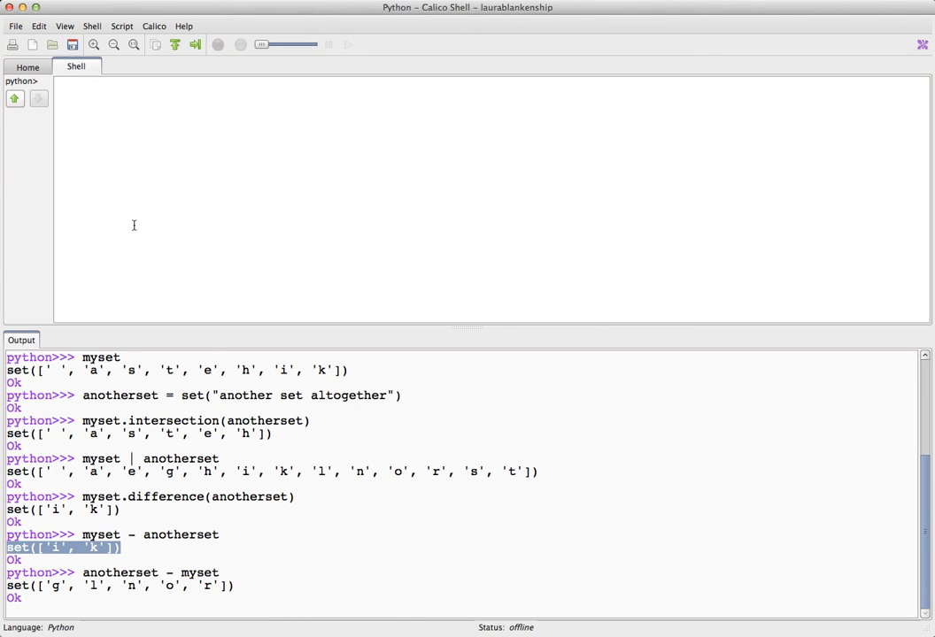
mouse_move(87, 547)
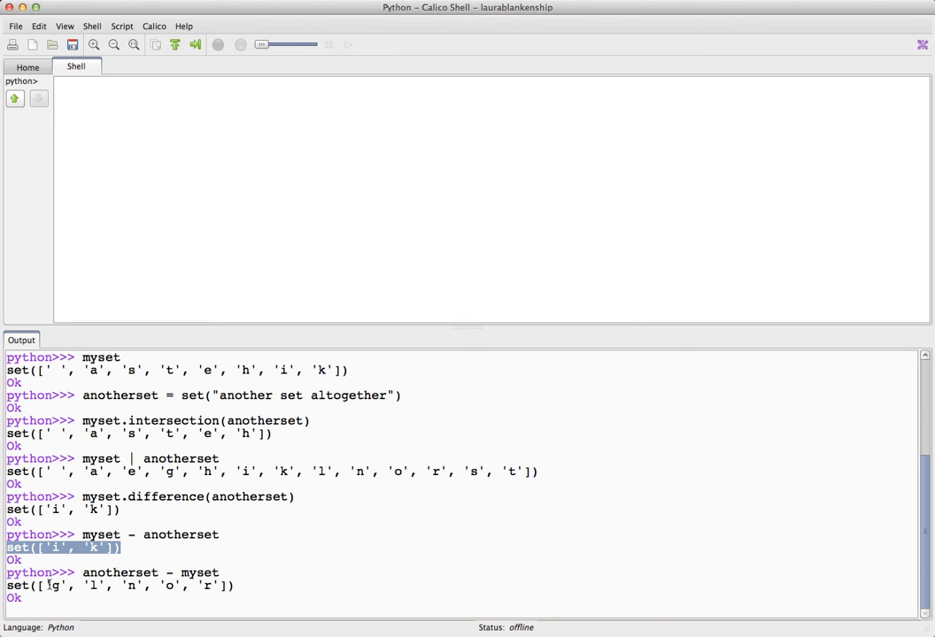
mouse_move(94, 415)
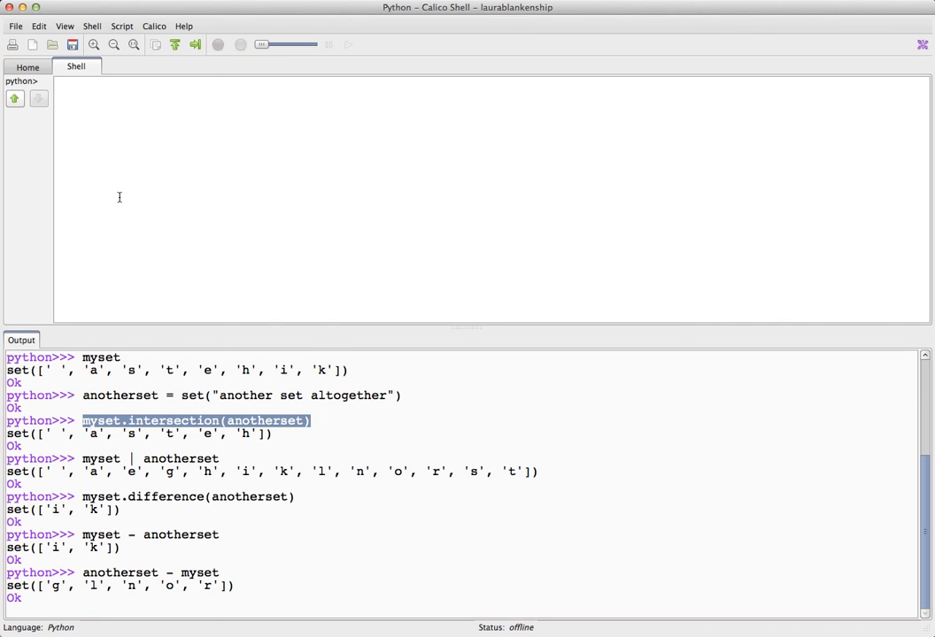
click(58, 83)
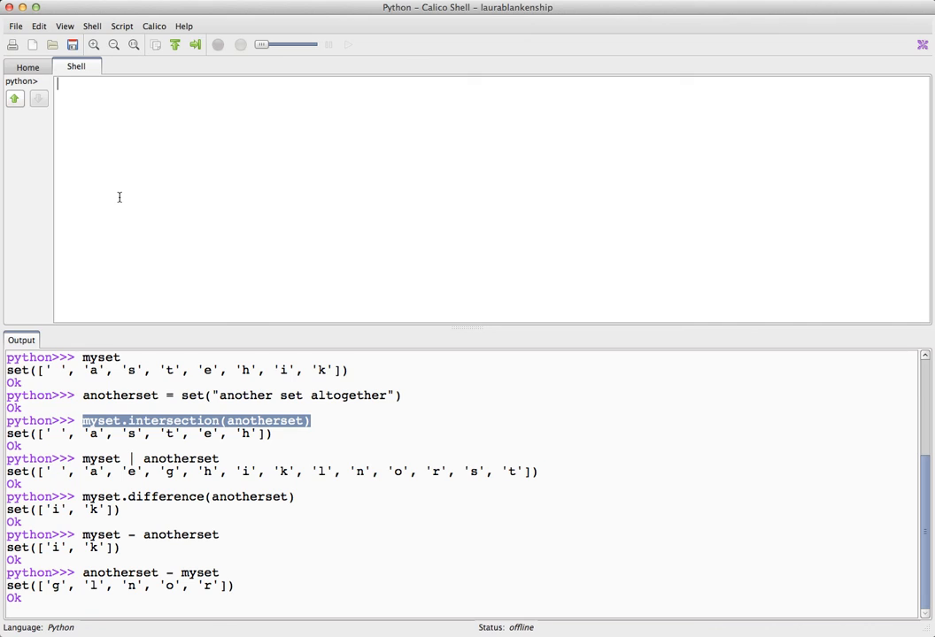